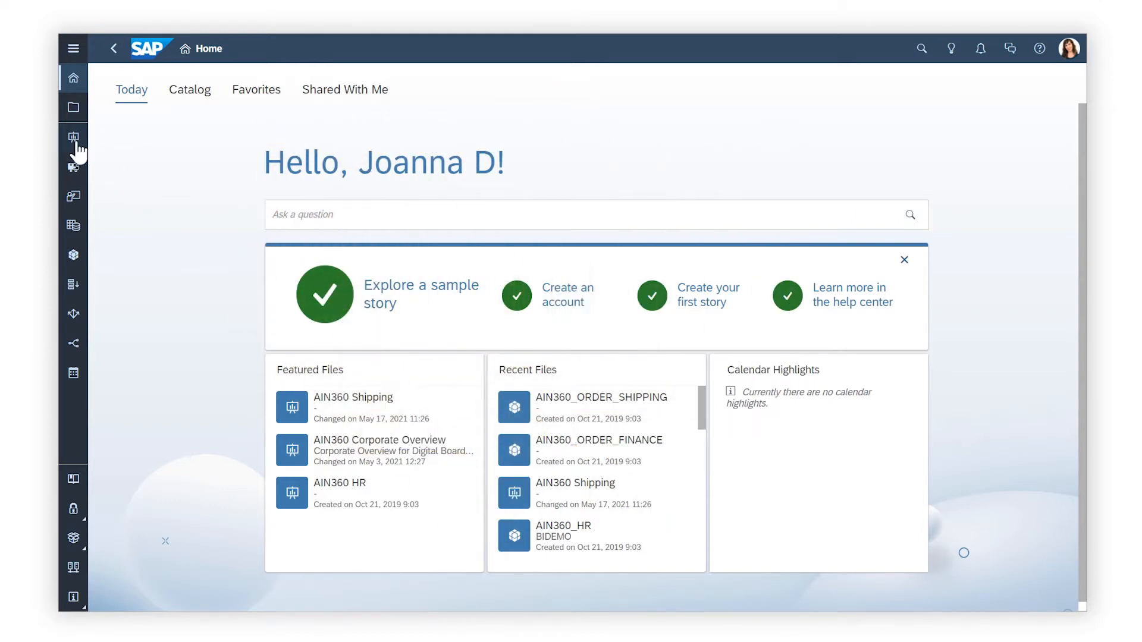
Go to the Stories area from the left navigation bar
{"action": "left_click", "coordinate": [72, 137]}
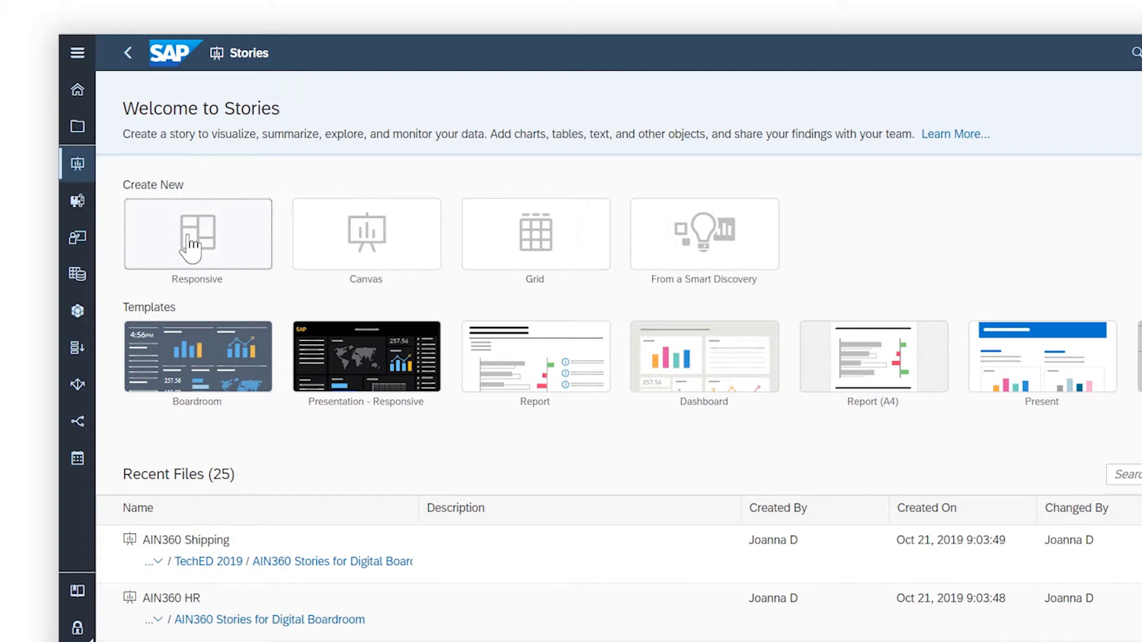
Create a responsive story that uses data from the existing AIN360_ORDER_FINANCE model
{"action": "left_click", "coordinate": [197, 233]}
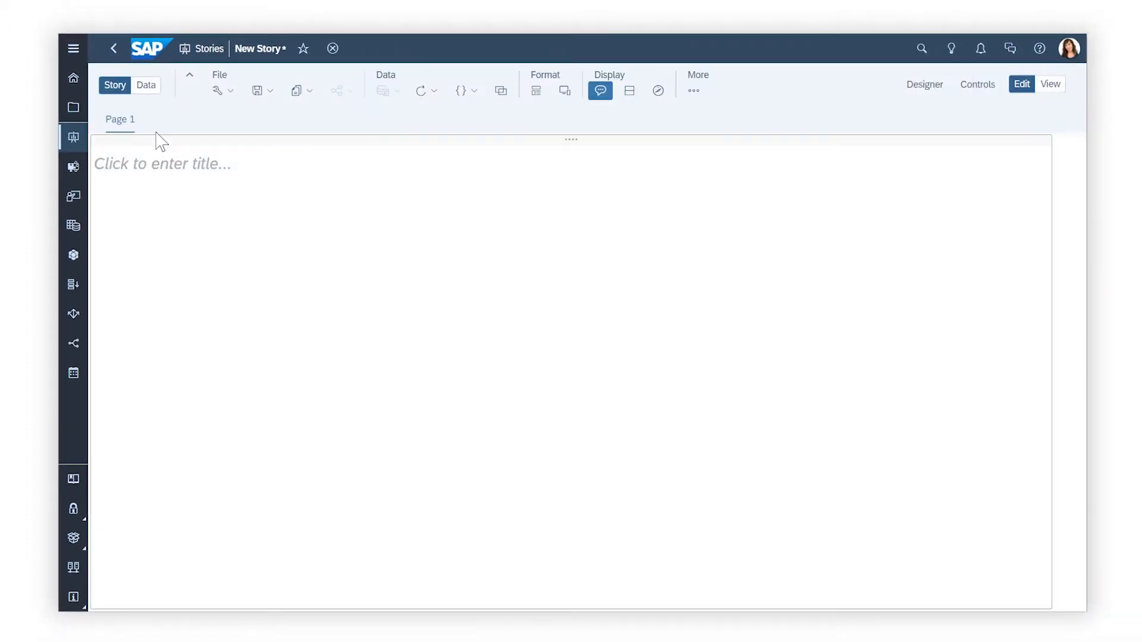
{"action": "left_click", "coordinate": [145, 85]}
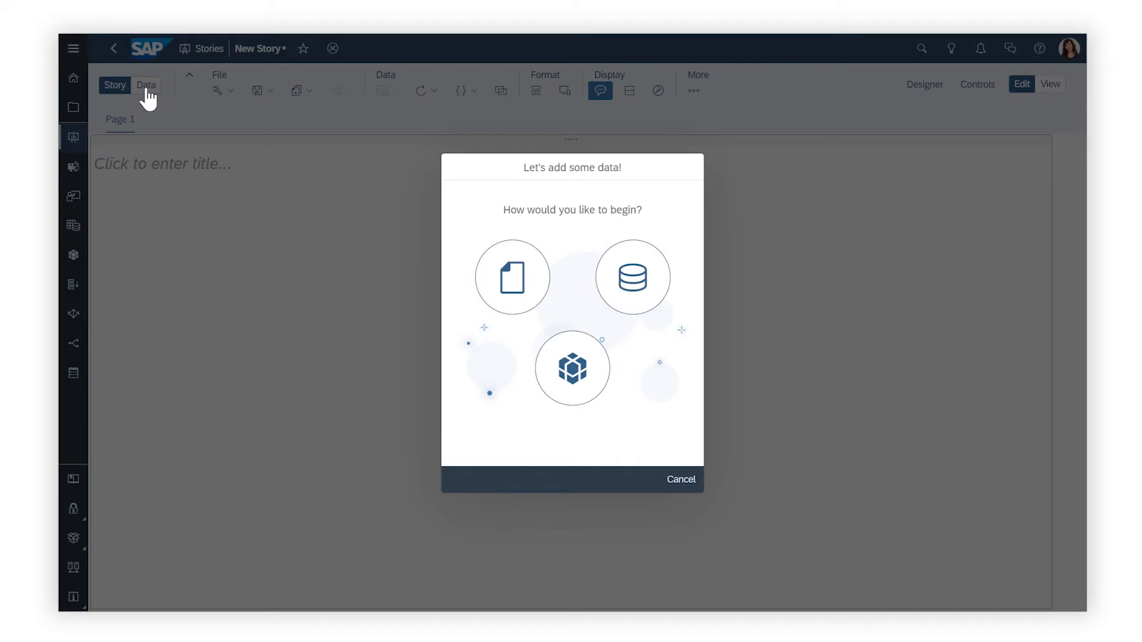
{"action": "mouse_move", "coordinate": [512, 276]}
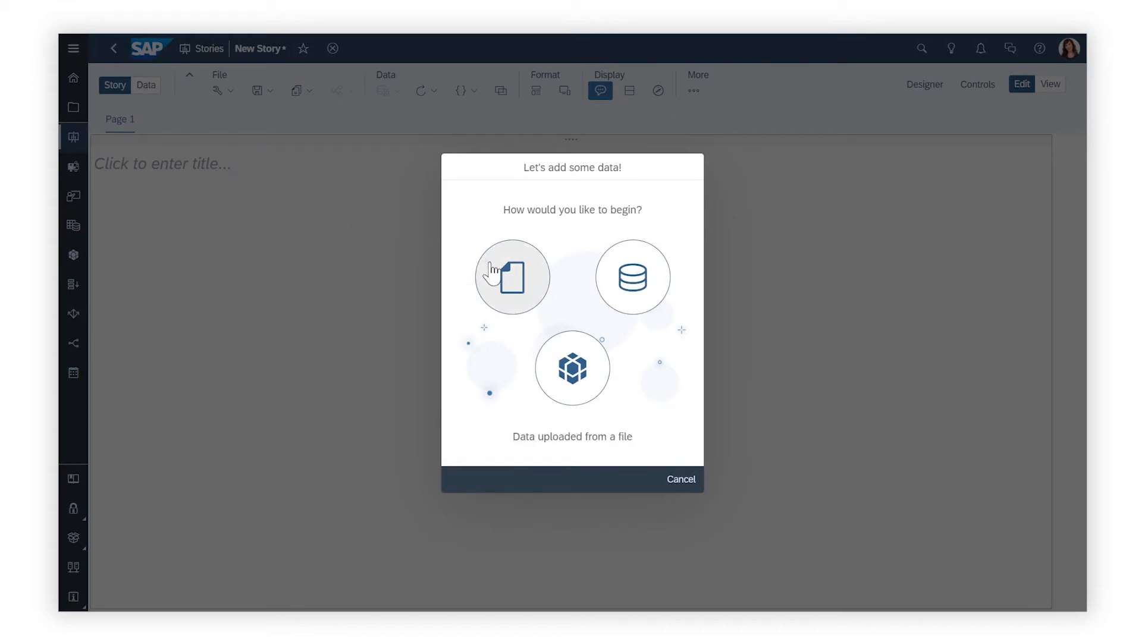
{"action": "mouse_move", "coordinate": [571, 367]}
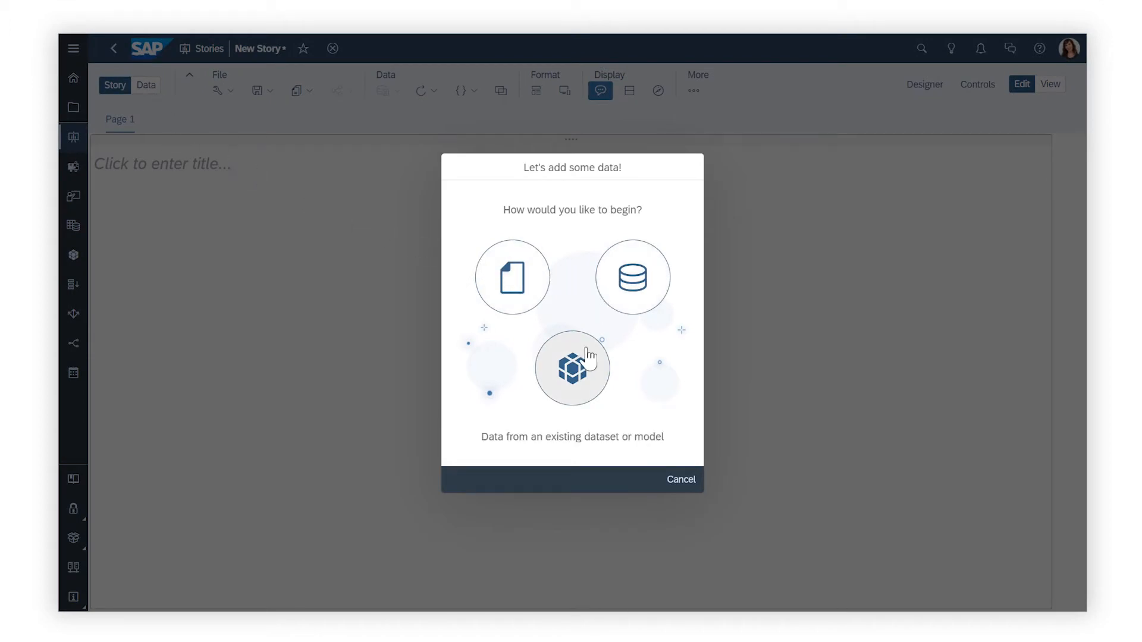
{"action": "left_click", "coordinate": [571, 367]}
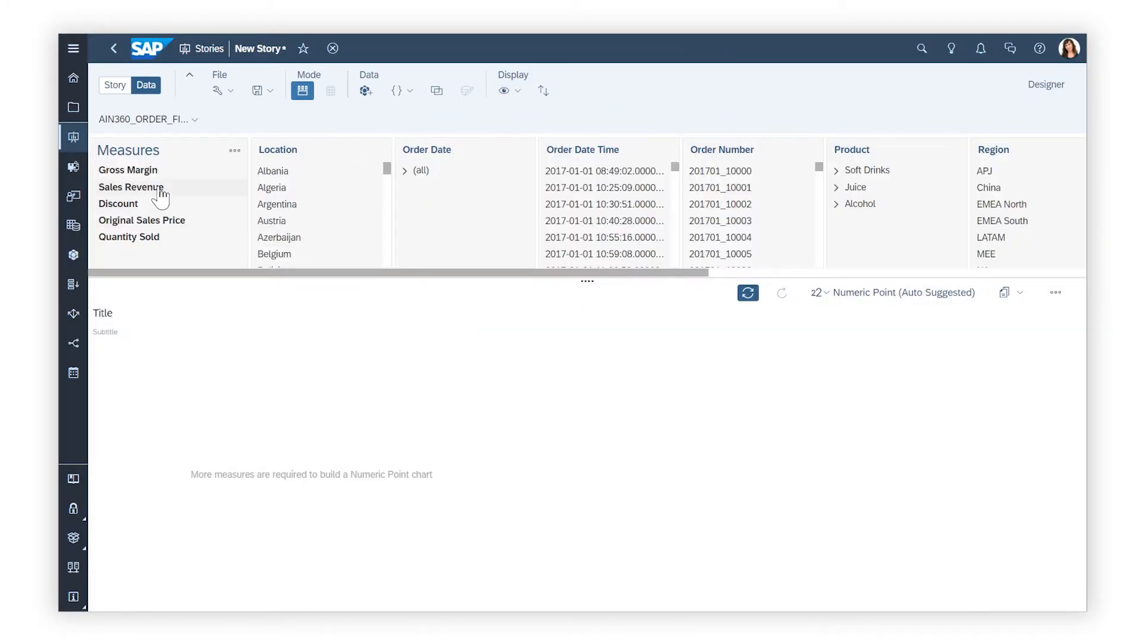
Copy a Sales Revenue numeric point chart (4,737,400,364.31) onto Page 1
{"action": "left_click", "coordinate": [130, 187]}
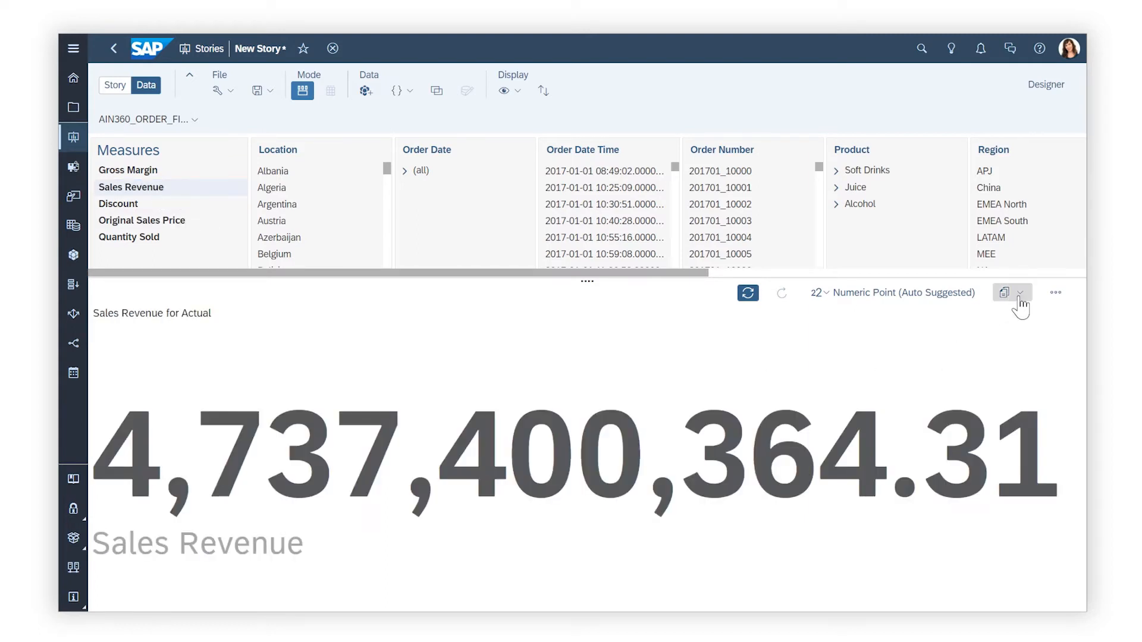
{"action": "left_click", "coordinate": [1018, 292]}
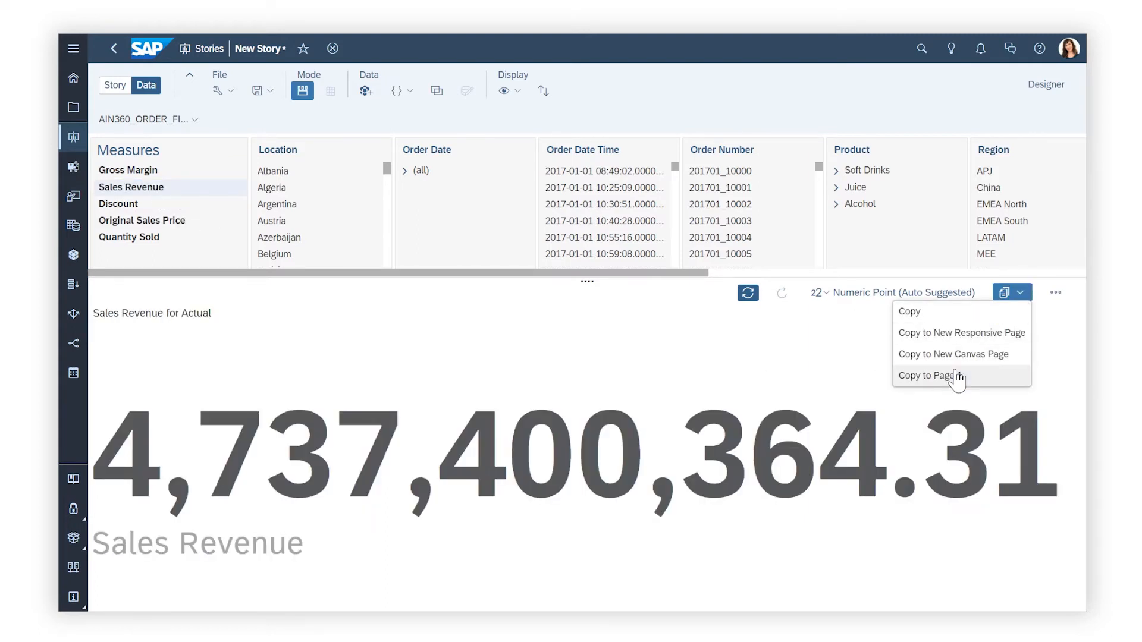
{"action": "left_click", "coordinate": [928, 376]}
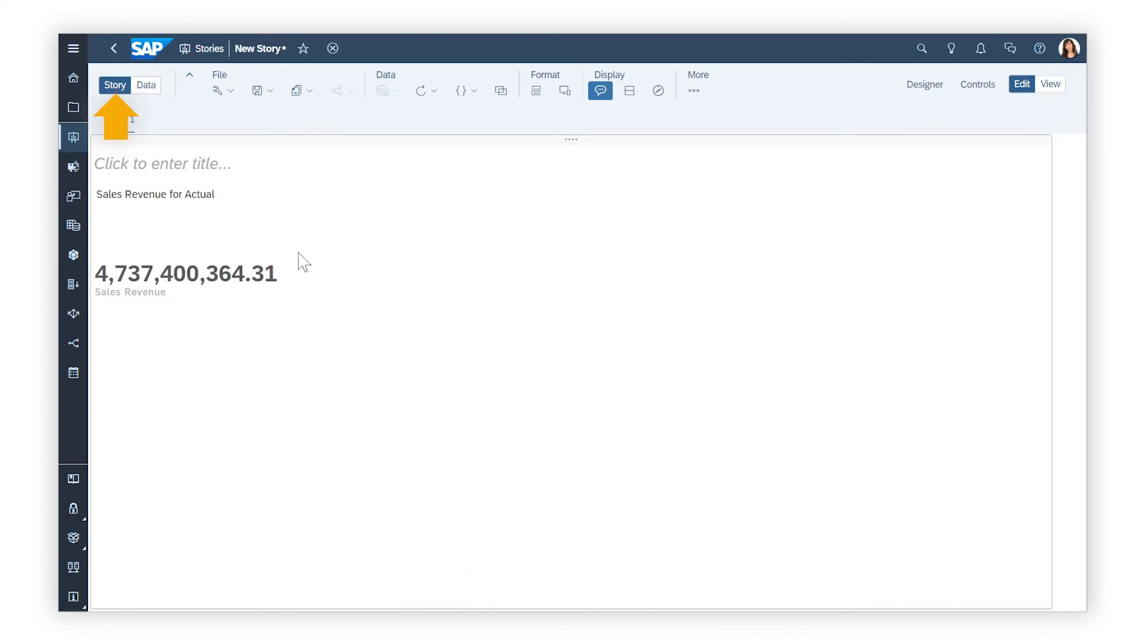
Make the revenue chart a Comparison bar chart by Order Date at hierarchy Level 4
{"action": "left_click", "coordinate": [924, 84]}
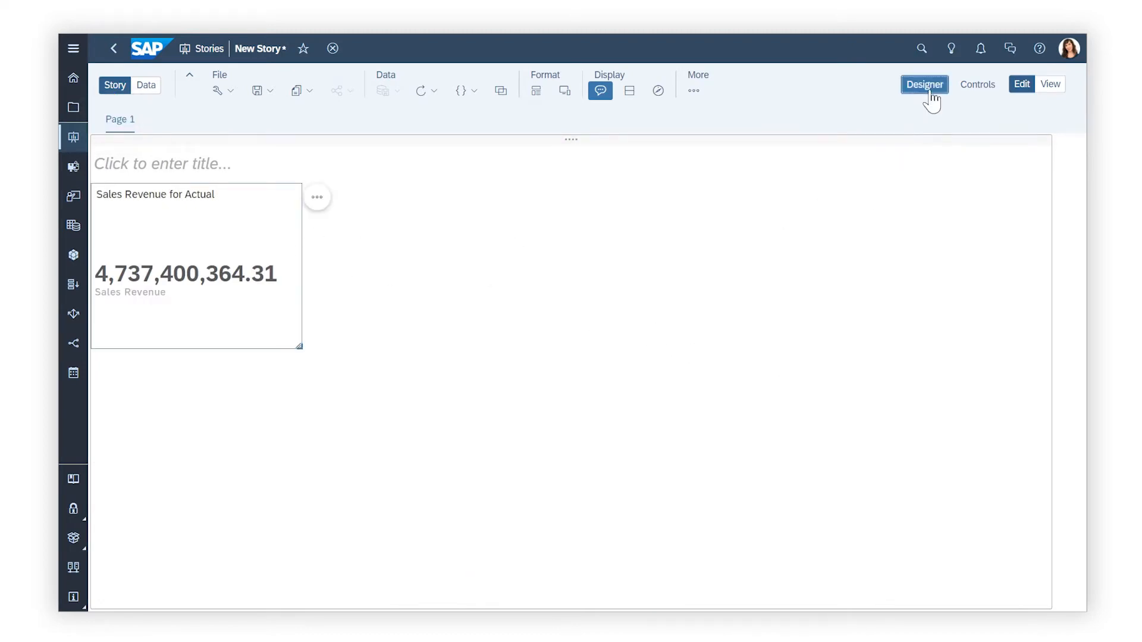
{"action": "left_click", "coordinate": [924, 85]}
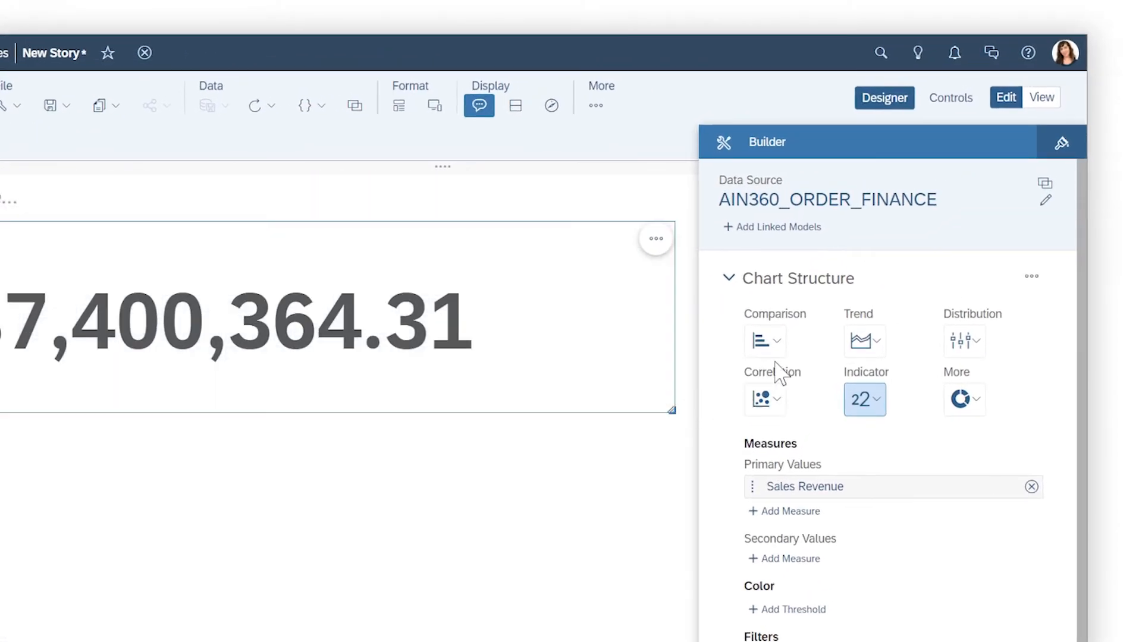
{"action": "left_click", "coordinate": [760, 340]}
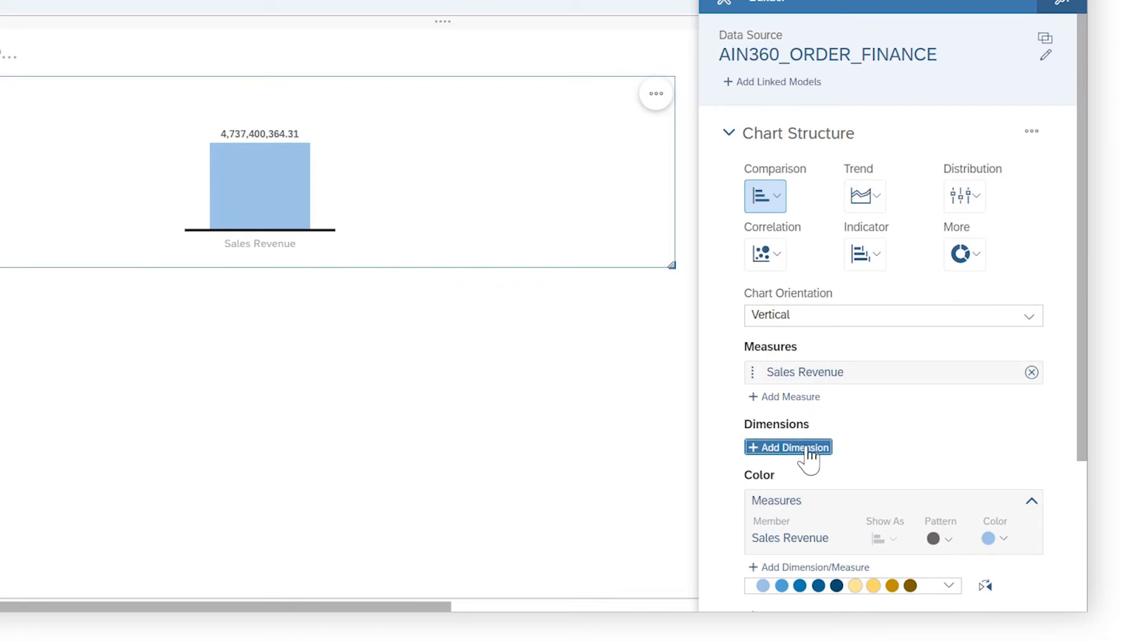
{"action": "left_click", "coordinate": [788, 447]}
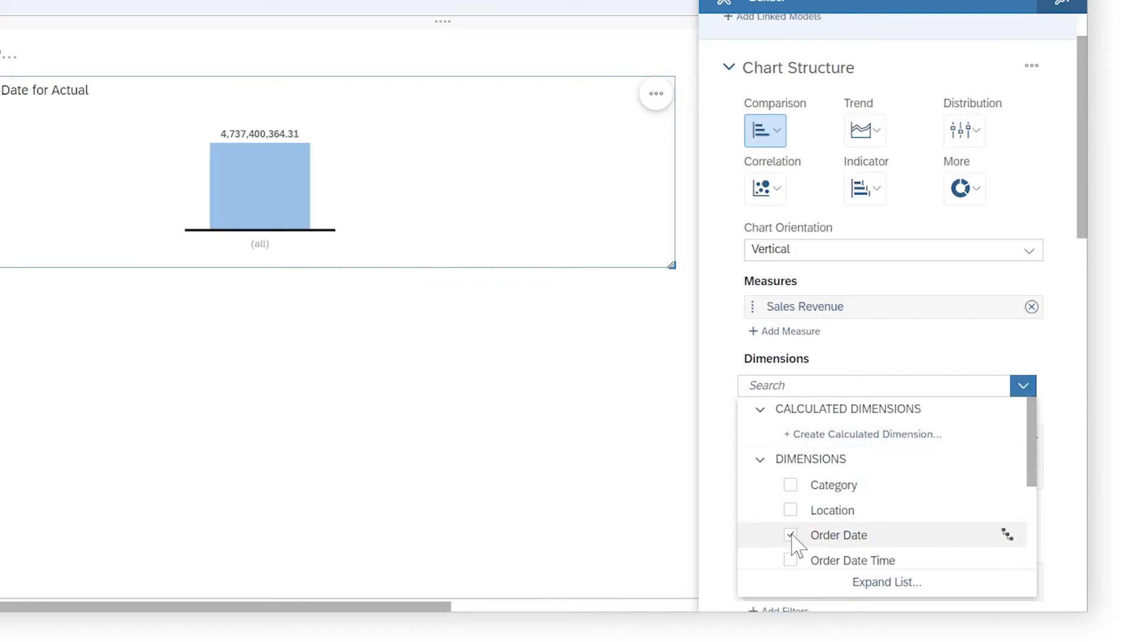
{"action": "left_click", "coordinate": [790, 535]}
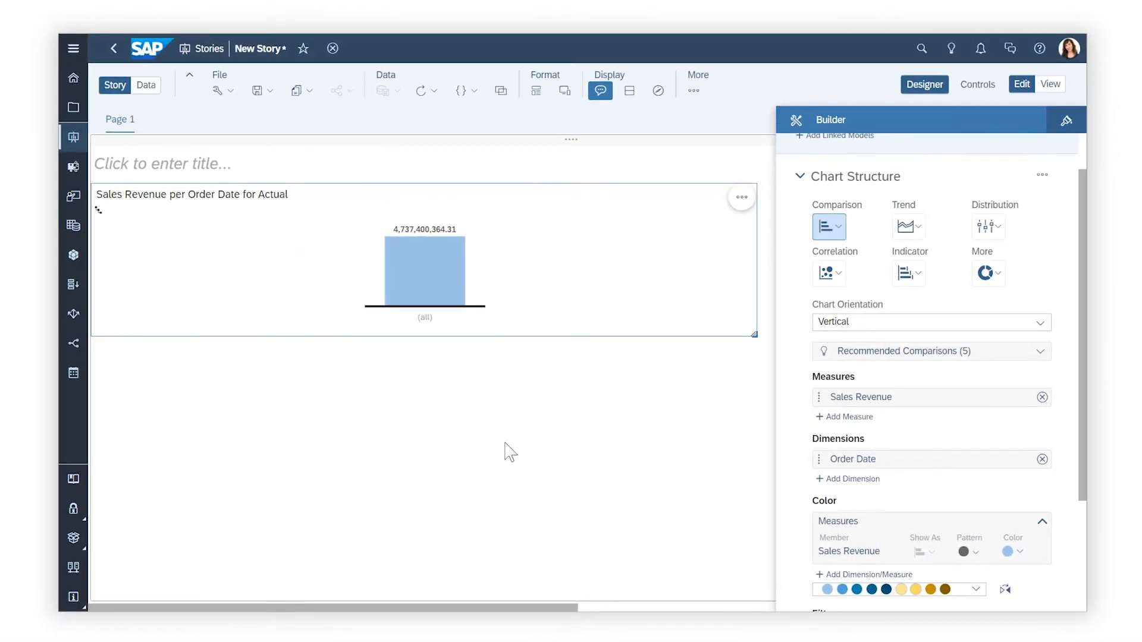
{"action": "left_click", "coordinate": [98, 210]}
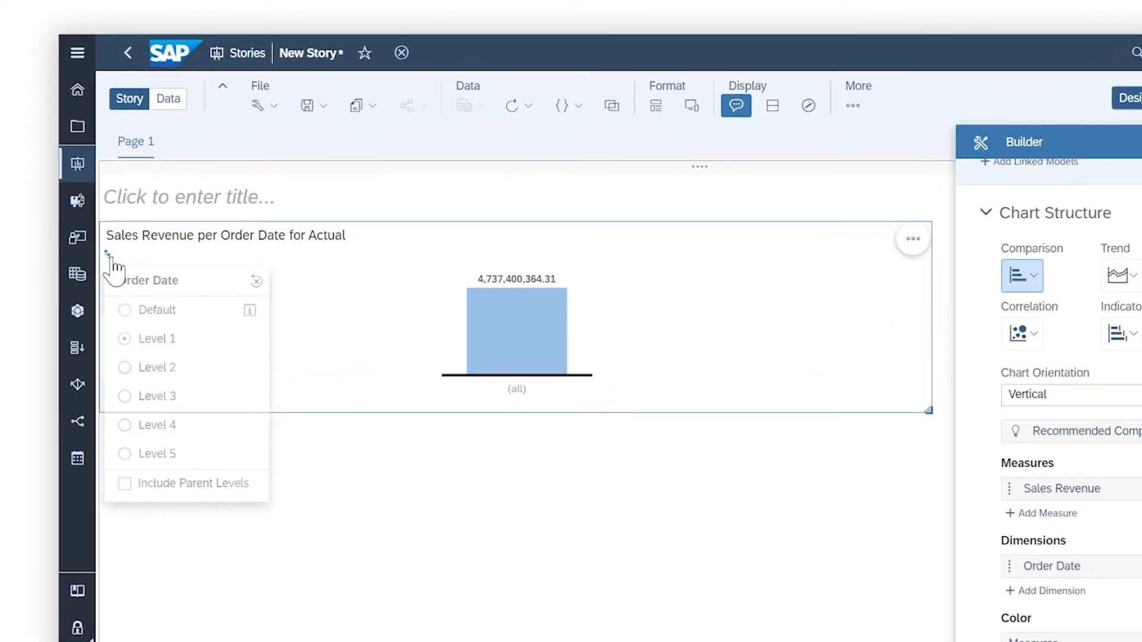
{"action": "left_click", "coordinate": [124, 425]}
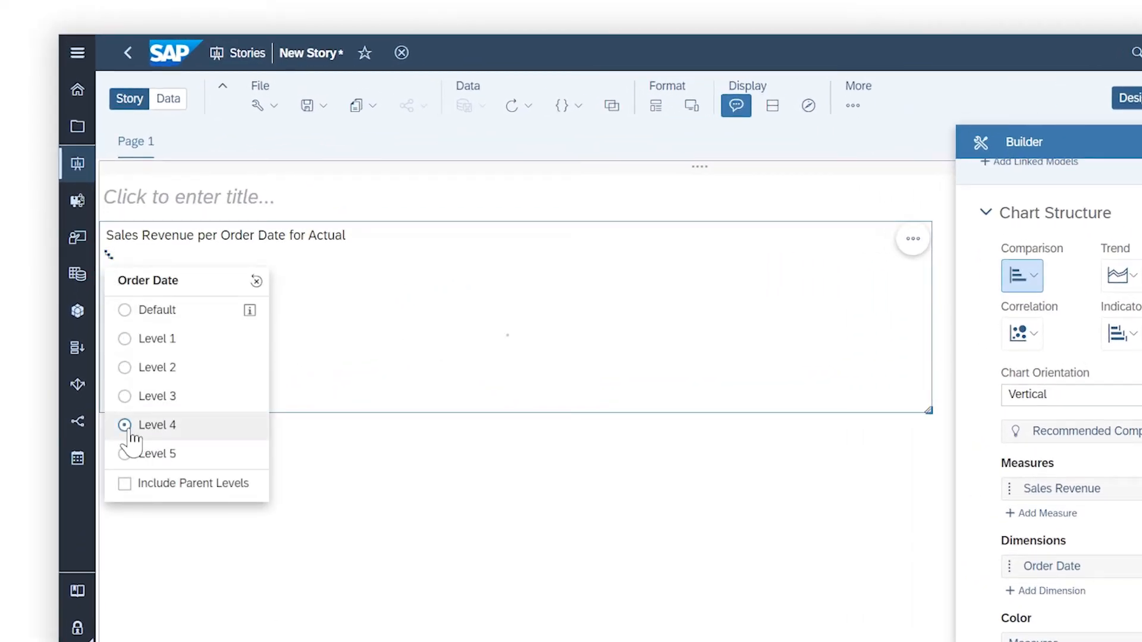
Show quarterly Order Dates and add a previous-period variance percentage to each bar
{"action": "left_click", "coordinate": [156, 425]}
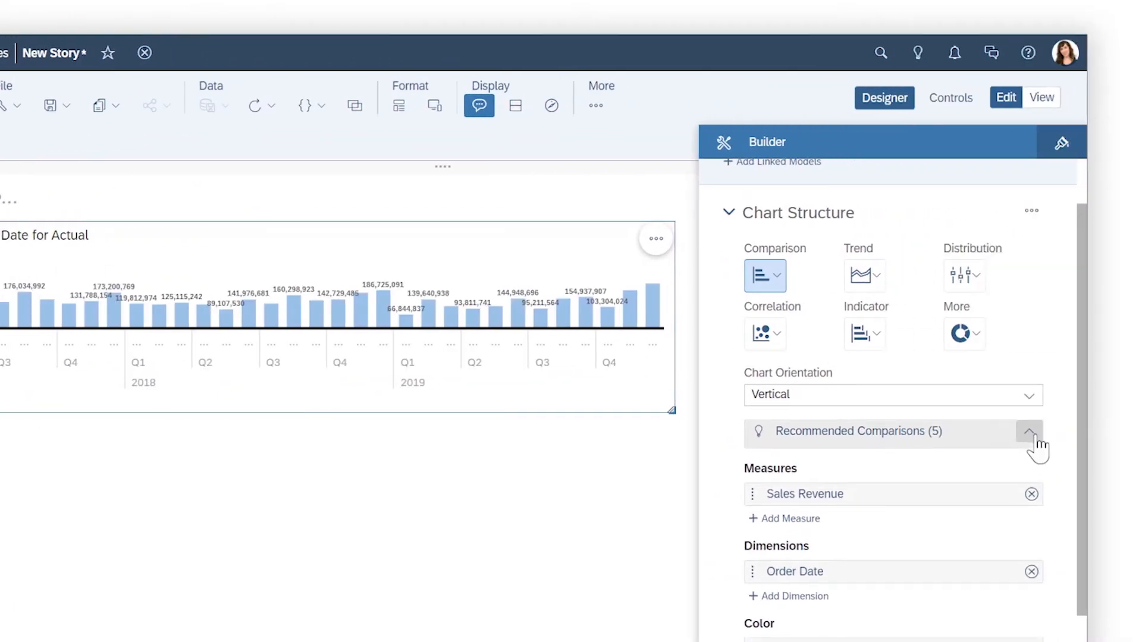
{"action": "left_click", "coordinate": [1028, 431]}
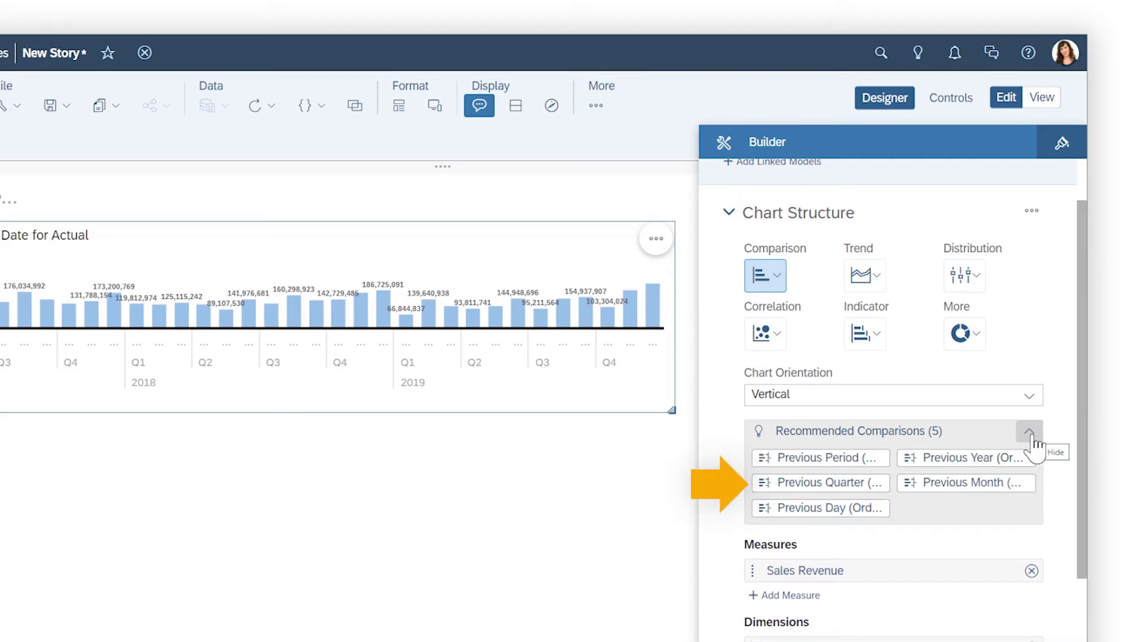
{"action": "left_click", "coordinate": [820, 483]}
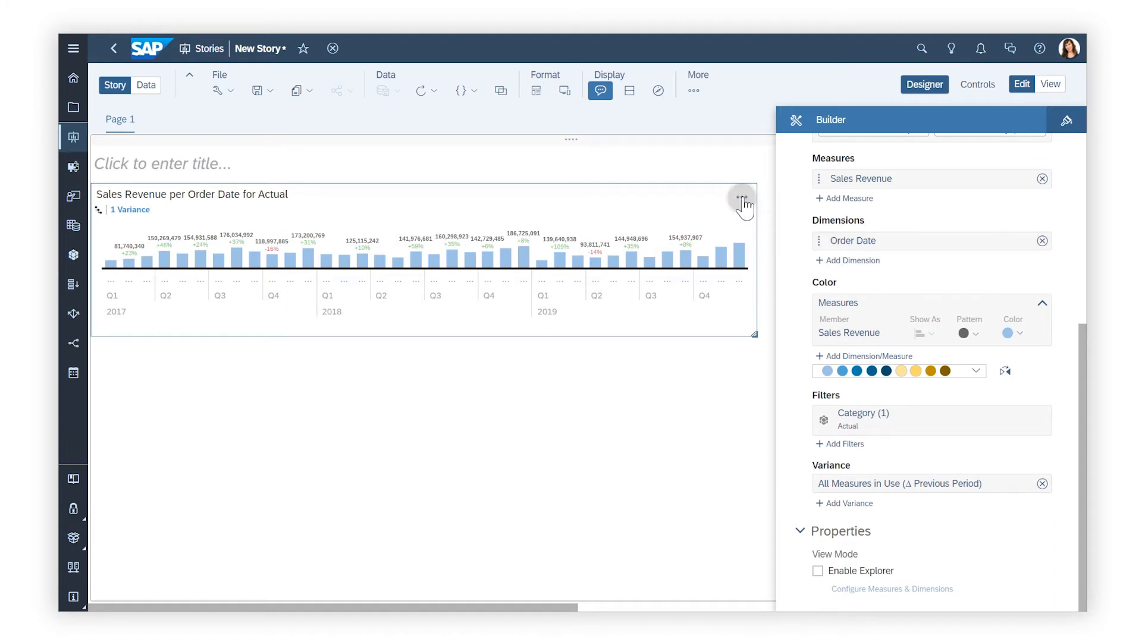
{"action": "left_click", "coordinate": [741, 201]}
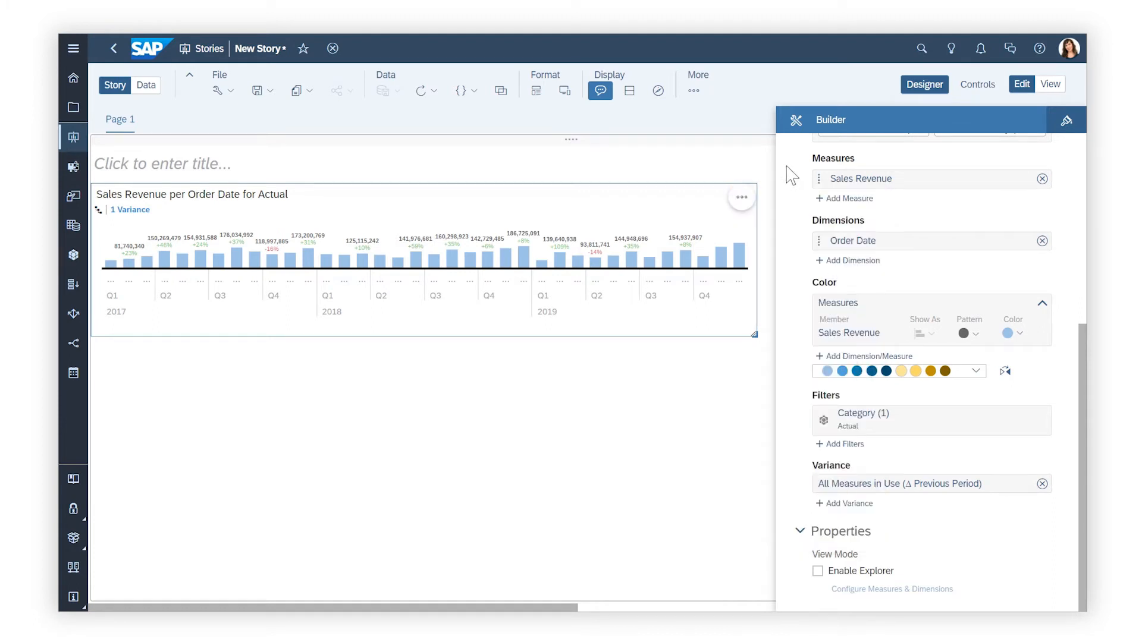
Insert a Shipping Times table with Sales Manager rows, then add a geo map
{"action": "left_click", "coordinate": [692, 91]}
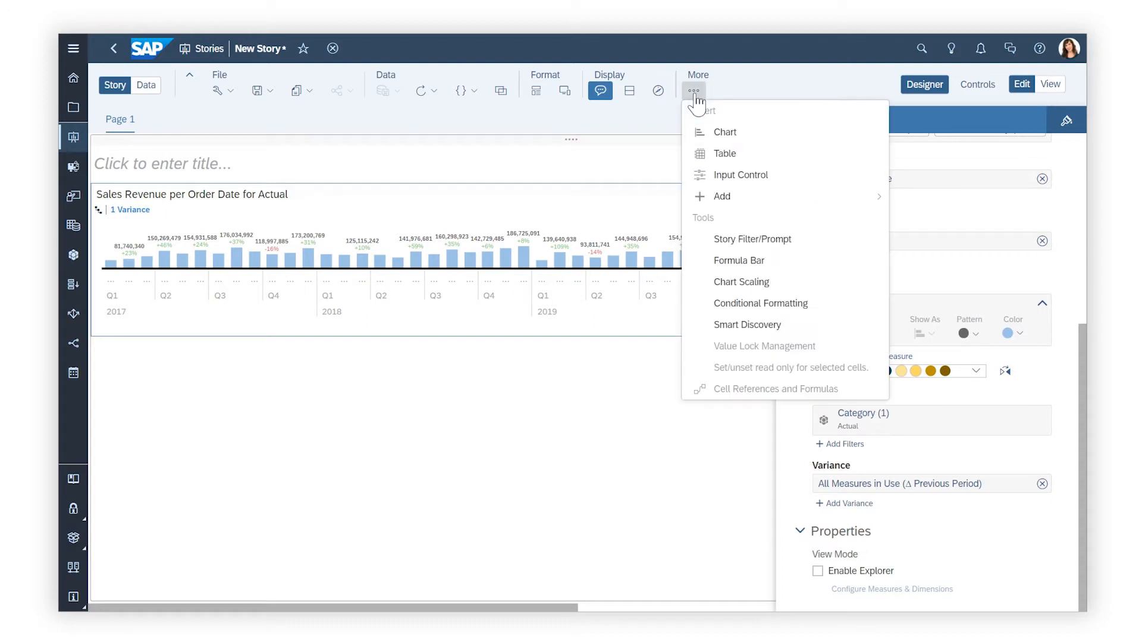
{"action": "left_click", "coordinate": [723, 153]}
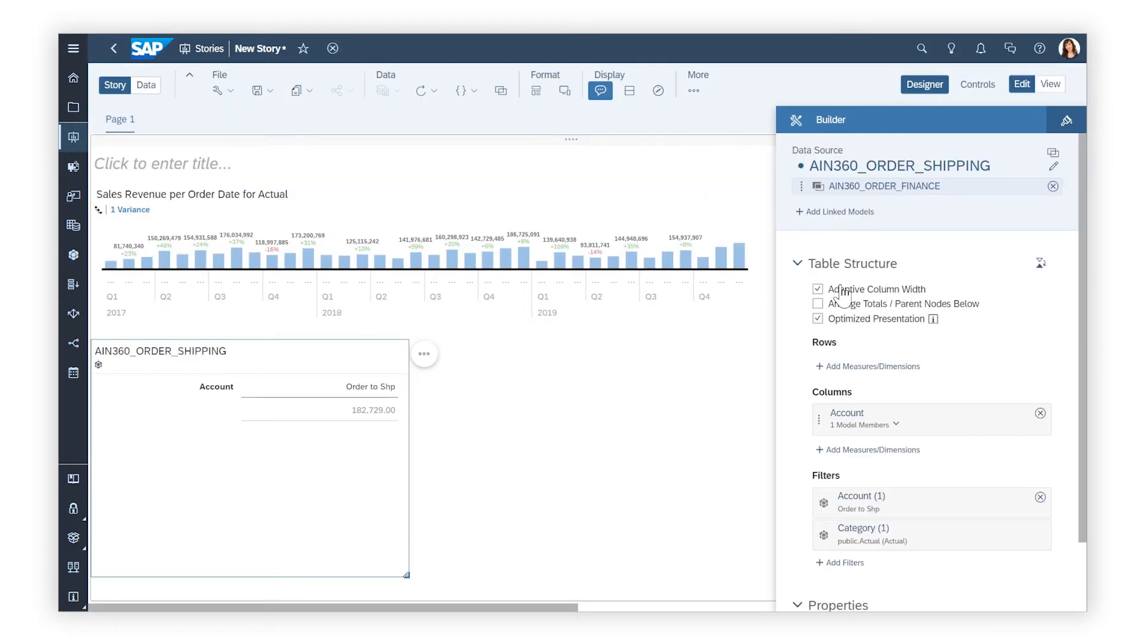
{"action": "left_click", "coordinate": [871, 366]}
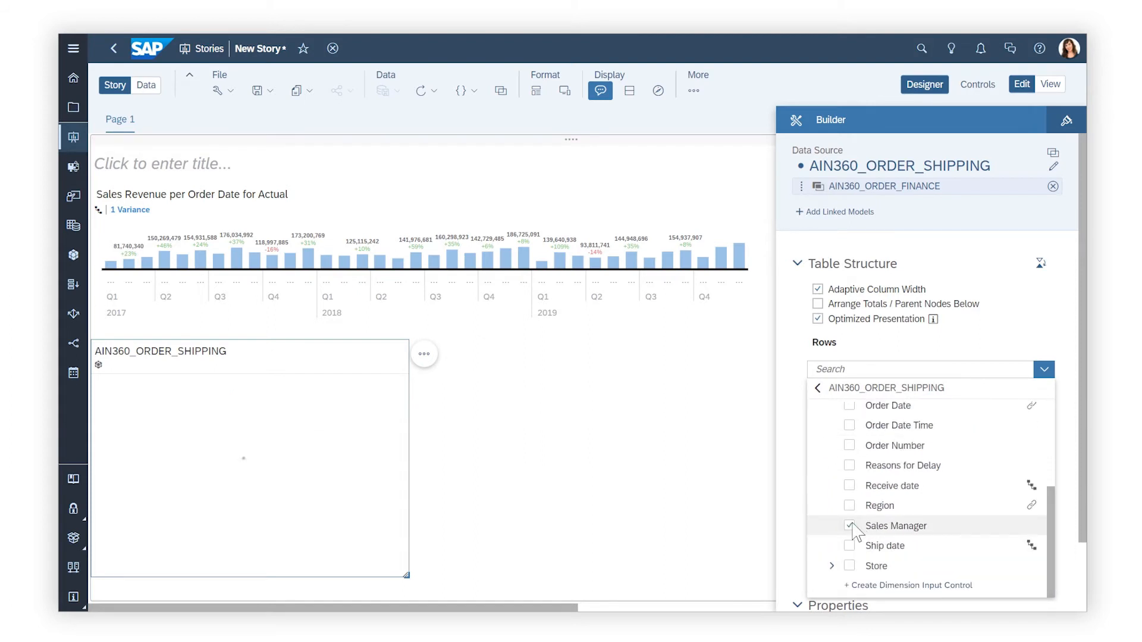
{"action": "left_click", "coordinate": [849, 526]}
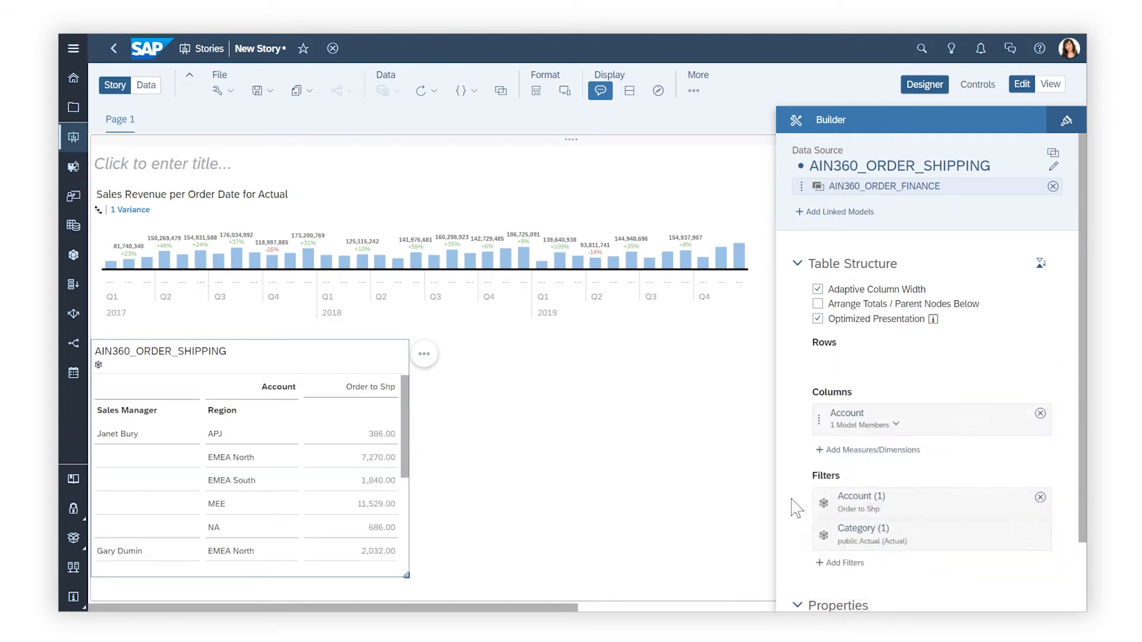
{"action": "left_click", "coordinate": [817, 304]}
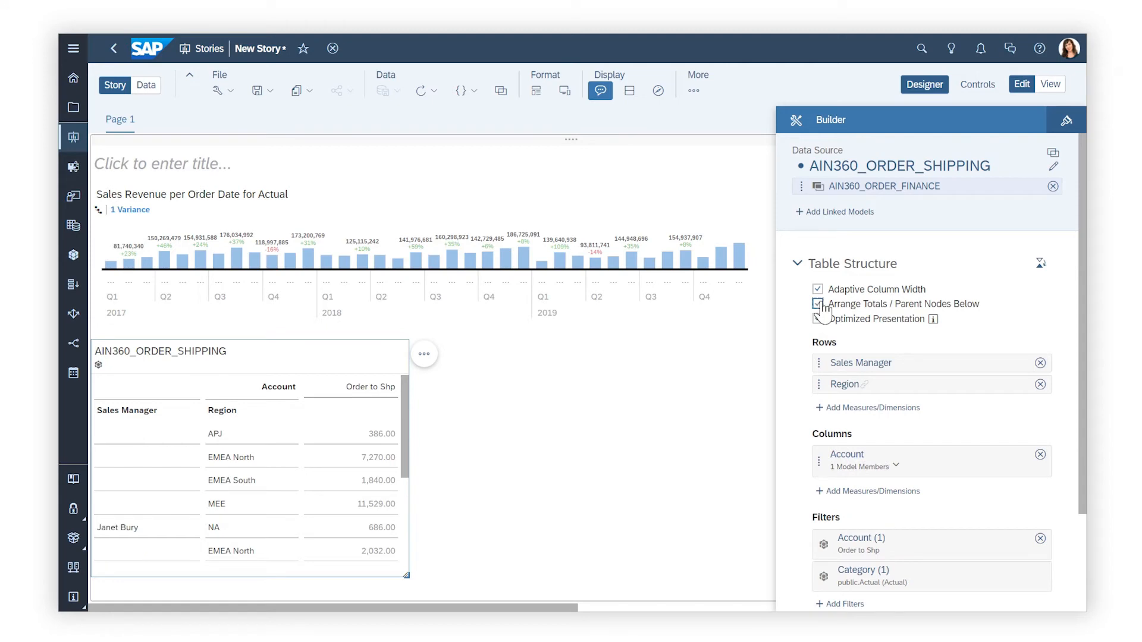
{"action": "left_click", "coordinate": [818, 304]}
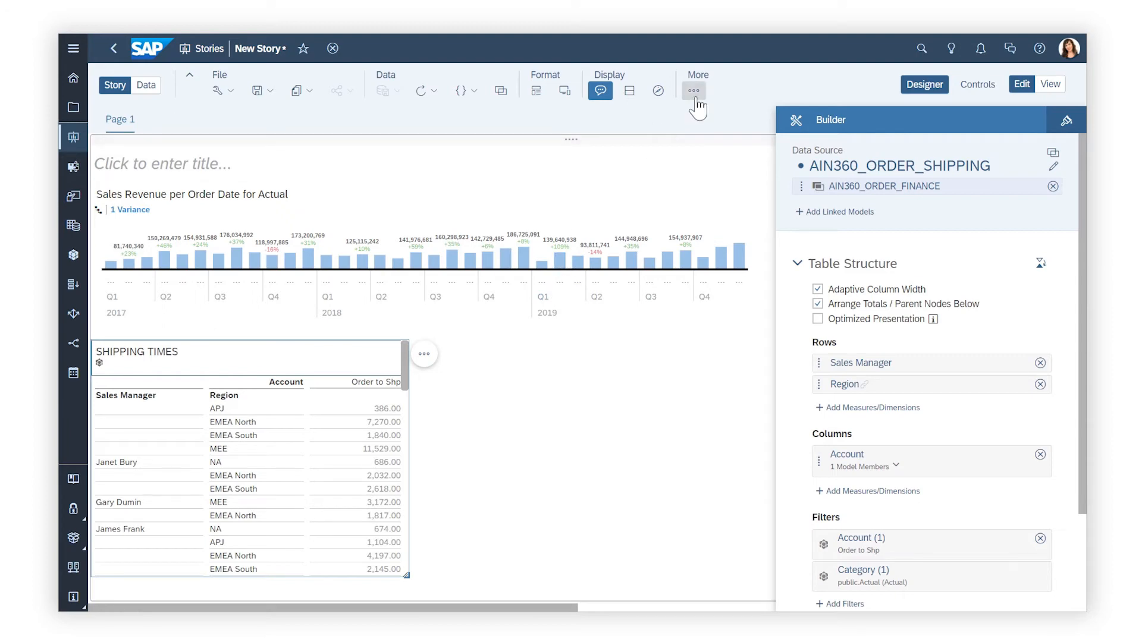
{"action": "left_click", "coordinate": [692, 91]}
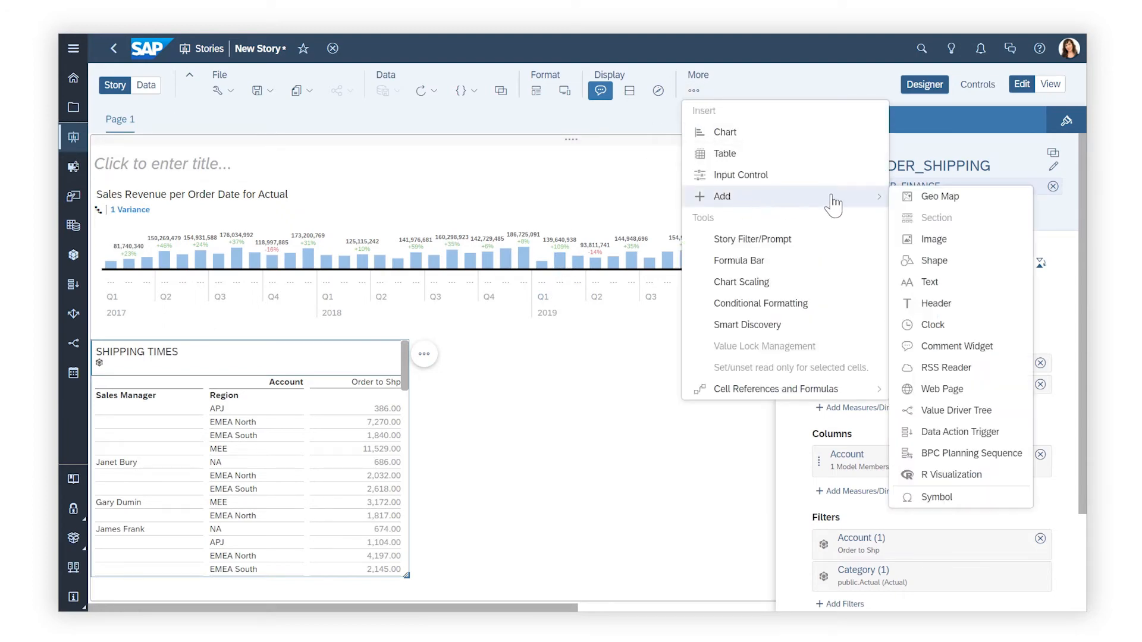
{"action": "left_click", "coordinate": [940, 196]}
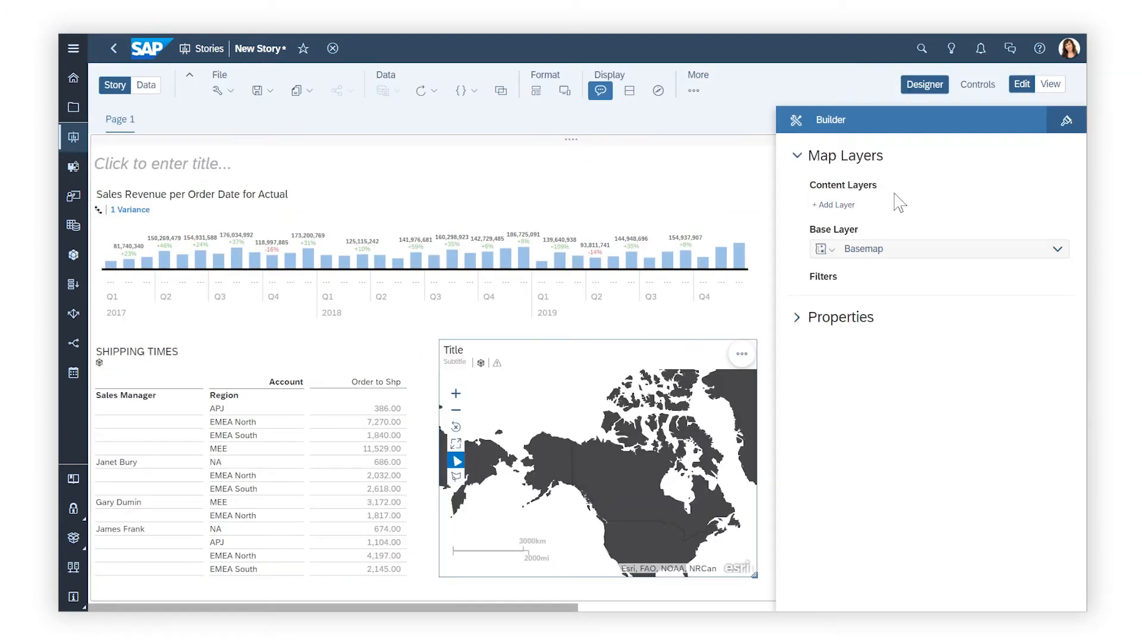
Add a StoreLocation map layer with bubbles coloured by Reasons for Delay
{"action": "left_click", "coordinate": [834, 205]}
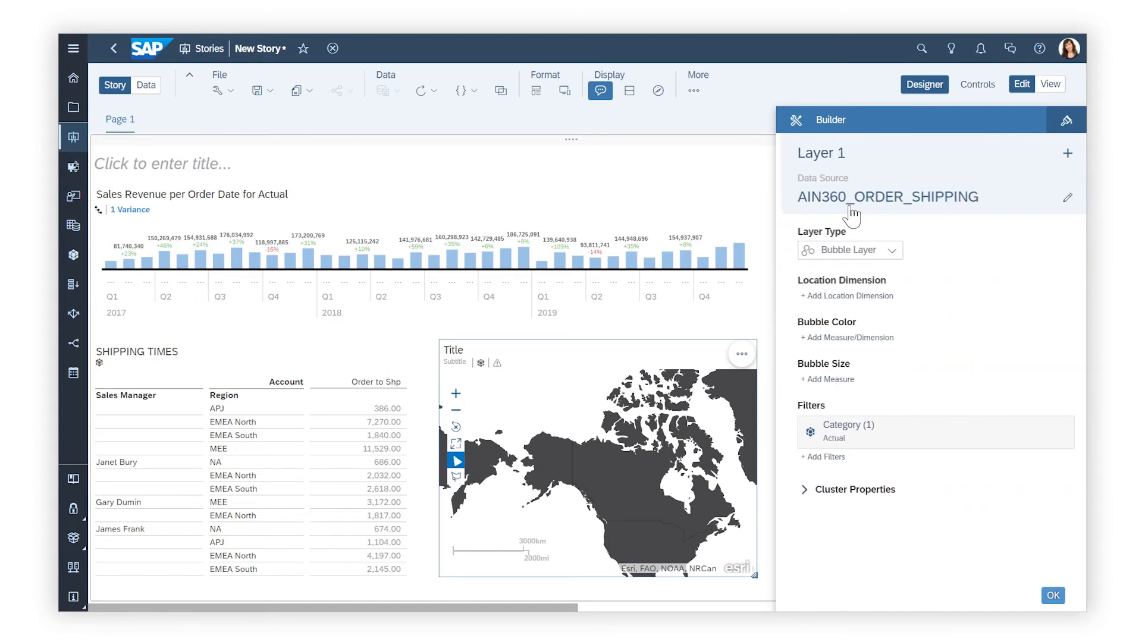
{"action": "left_click", "coordinate": [887, 250]}
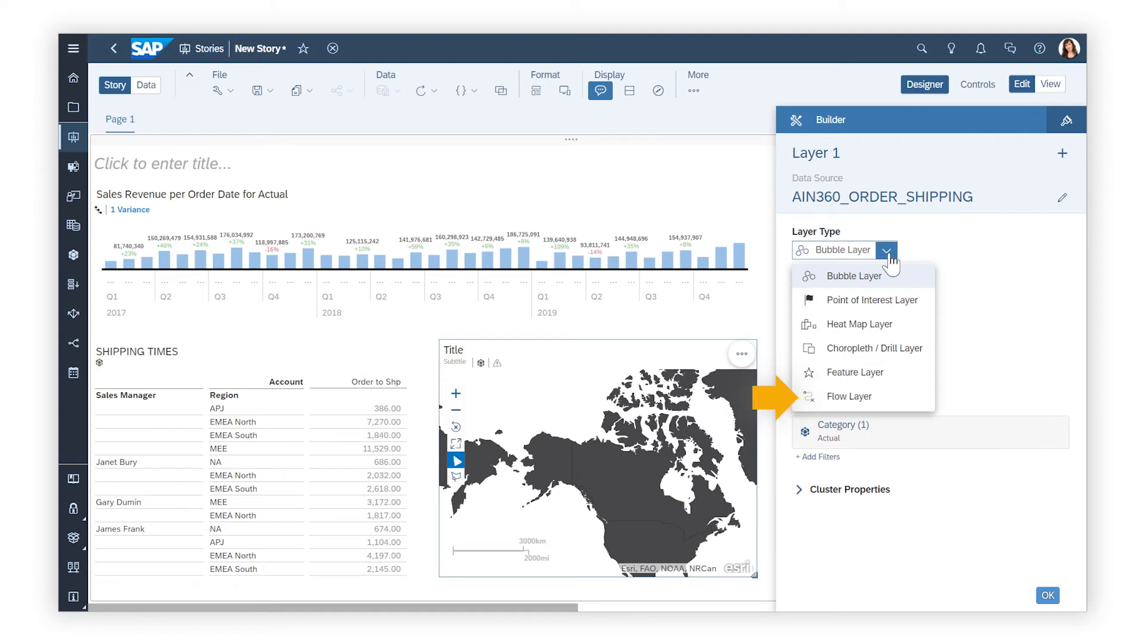
{"action": "left_click", "coordinate": [873, 348]}
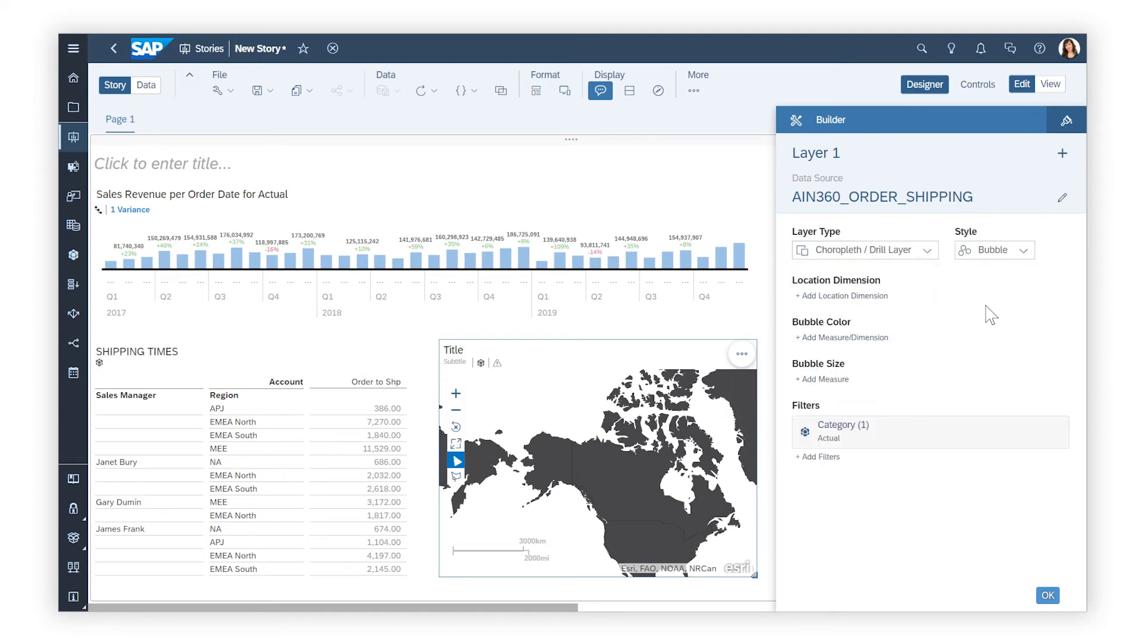
{"action": "left_click", "coordinate": [842, 296]}
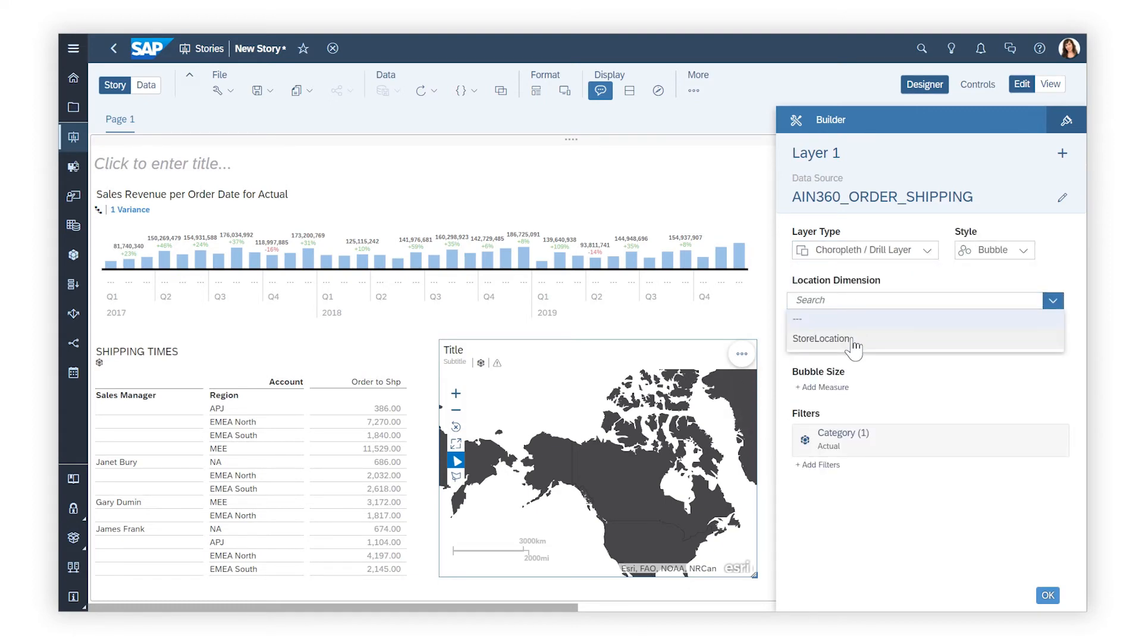
{"action": "left_click", "coordinate": [821, 338]}
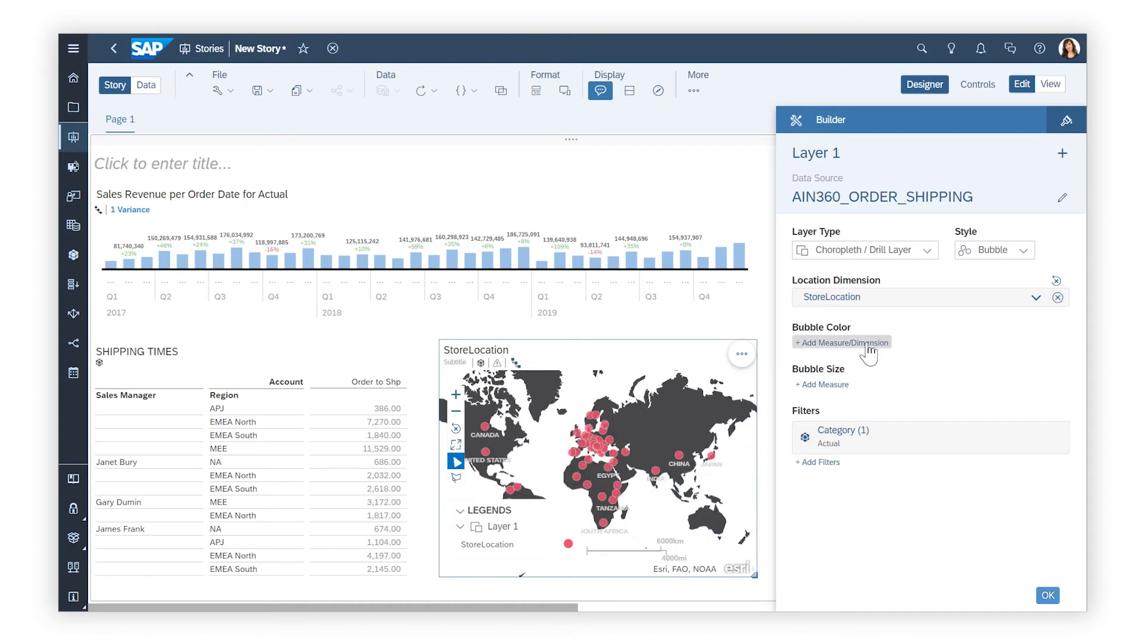
{"action": "left_click", "coordinate": [842, 343]}
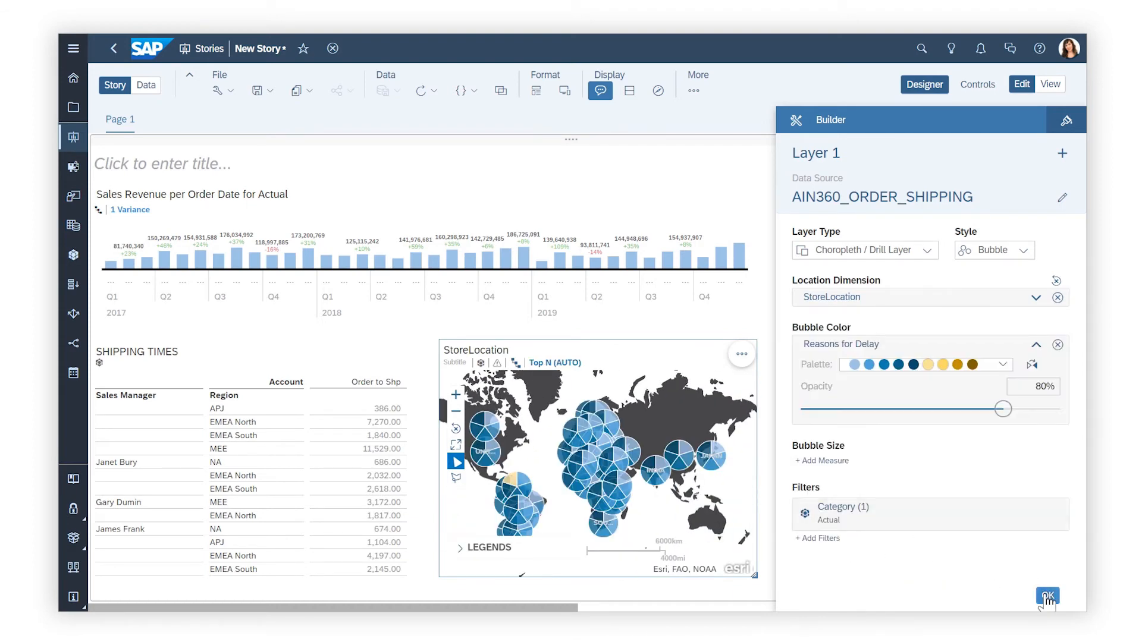
{"action": "left_click", "coordinate": [1047, 597]}
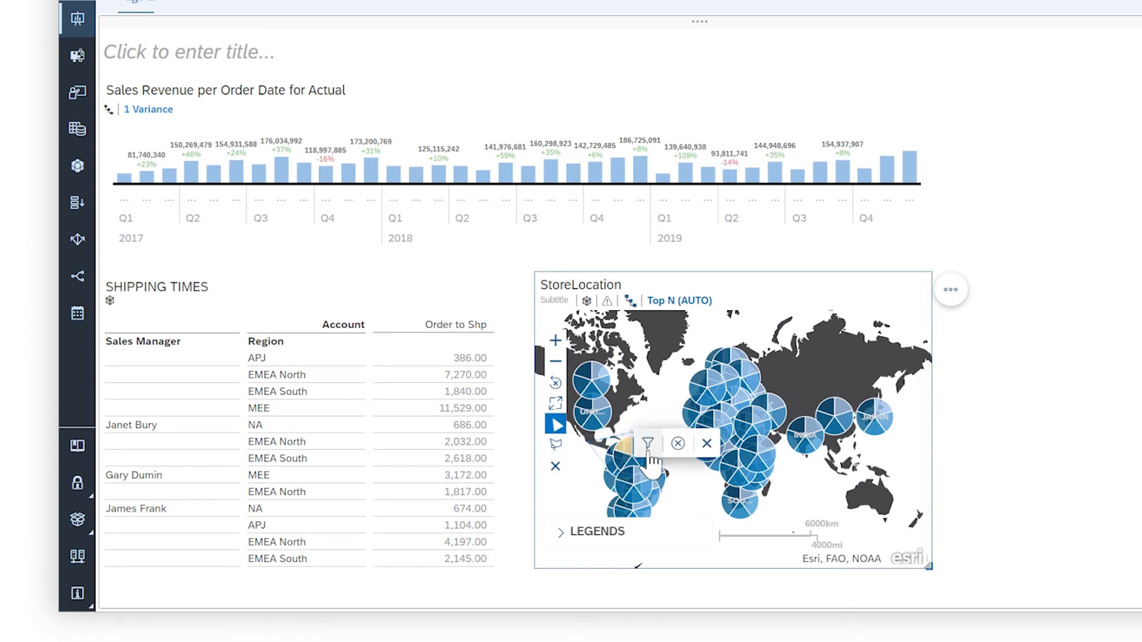
Filter the geo map to the selected cluster of StoreLocation bubbles
{"action": "left_click", "coordinate": [647, 444]}
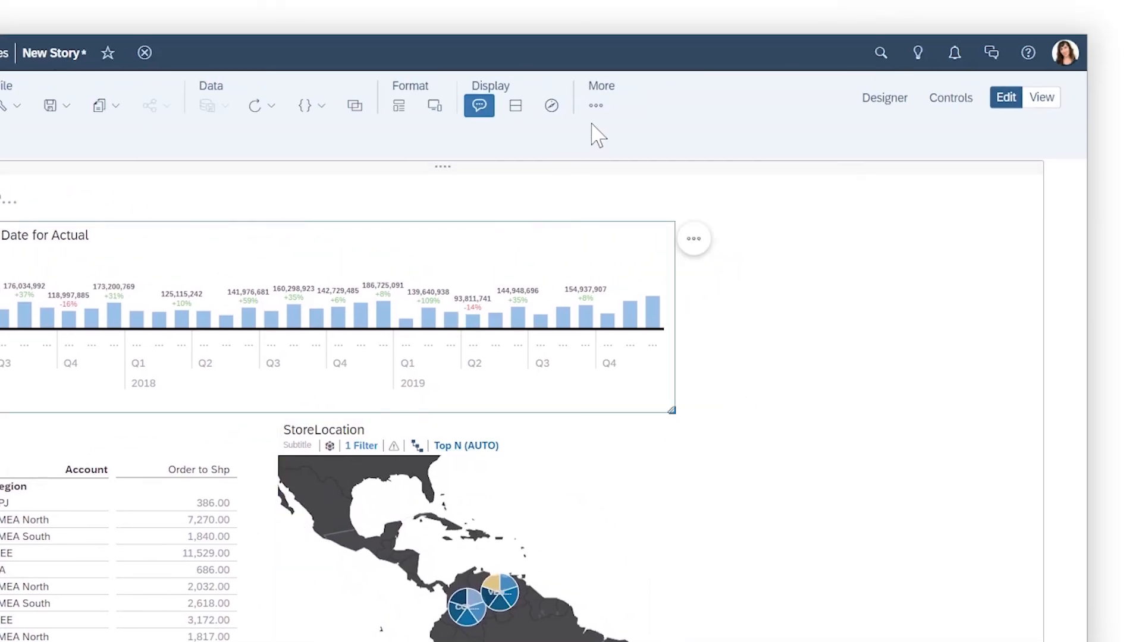
{"action": "left_click", "coordinate": [594, 105]}
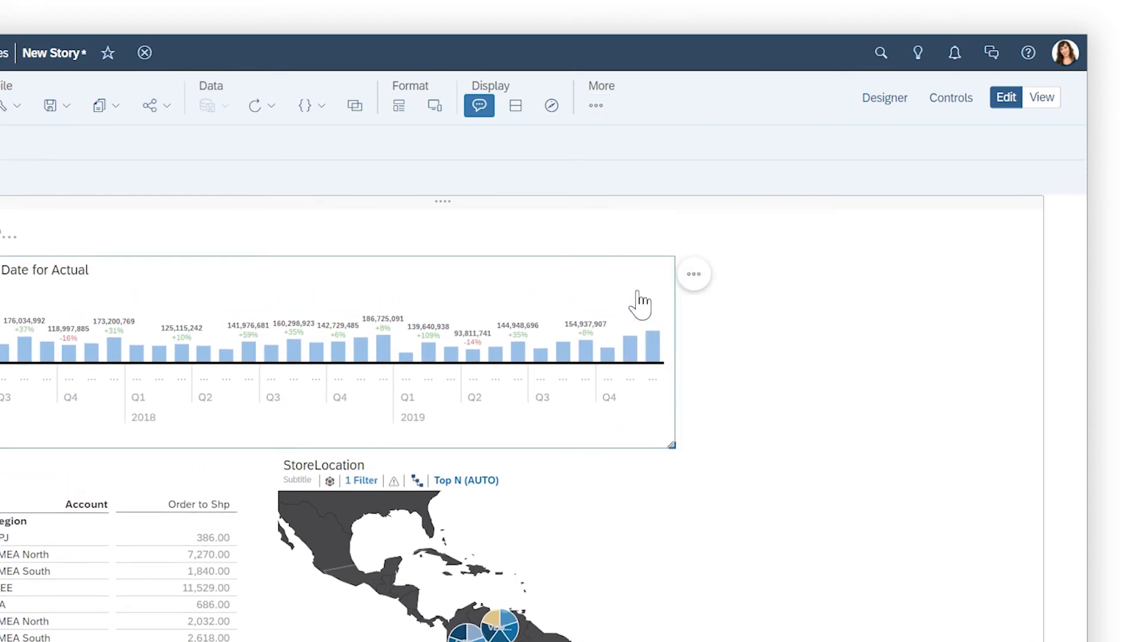
Add a story-wide Order Date member filter keeping only 2019
{"action": "left_click", "coordinate": [112, 141]}
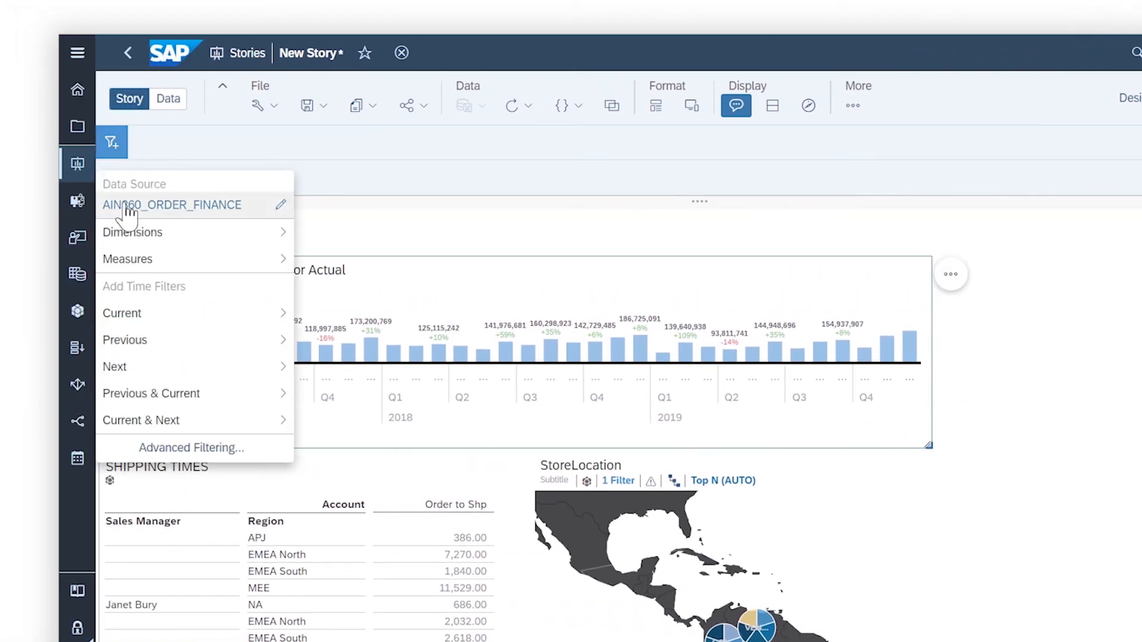
{"action": "left_click", "coordinate": [133, 231]}
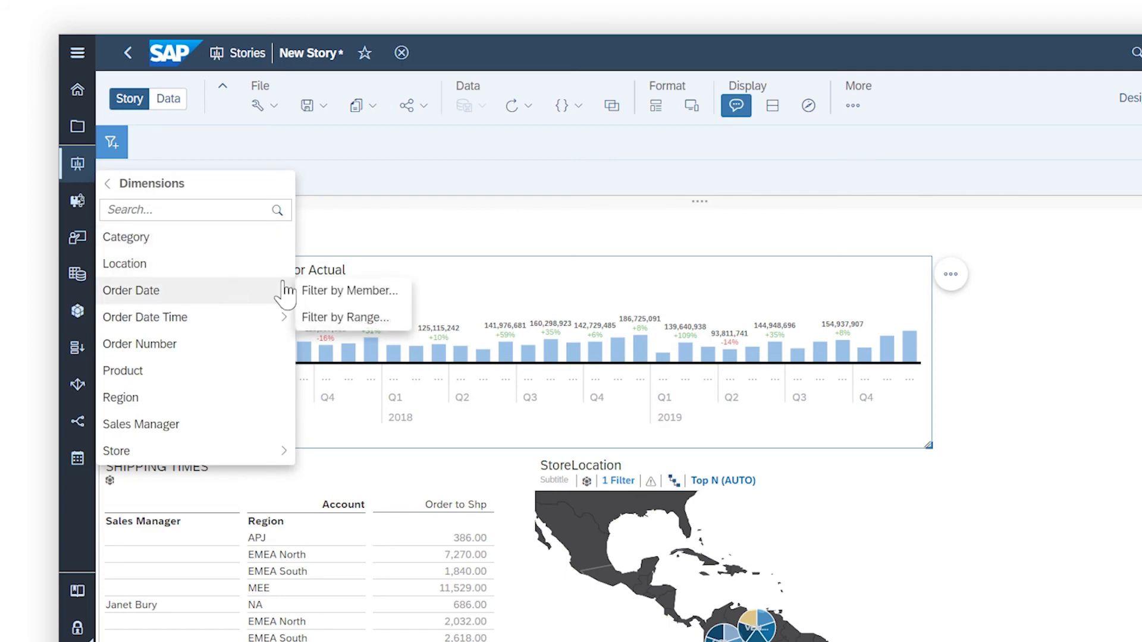
{"action": "left_click", "coordinate": [351, 290]}
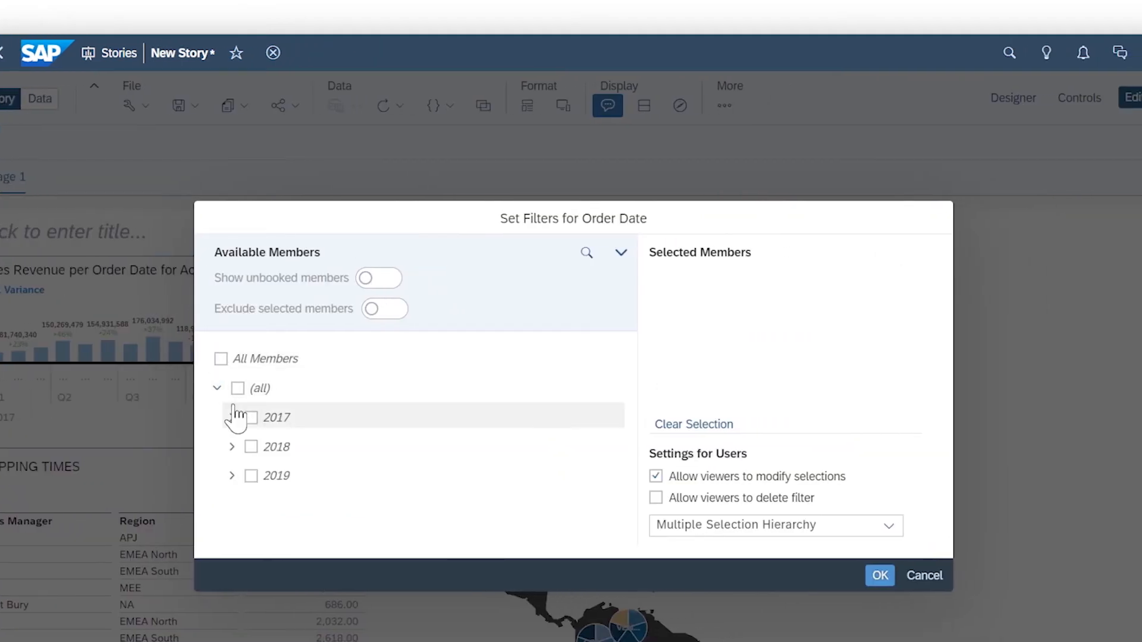
{"action": "left_click", "coordinate": [251, 476]}
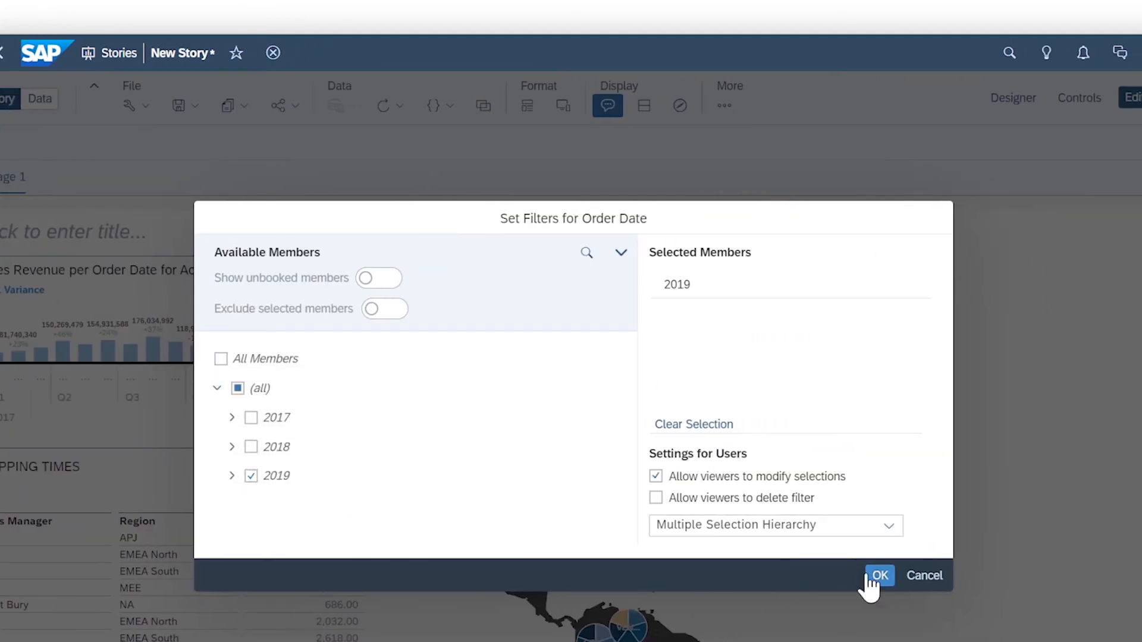
{"action": "left_click", "coordinate": [879, 575]}
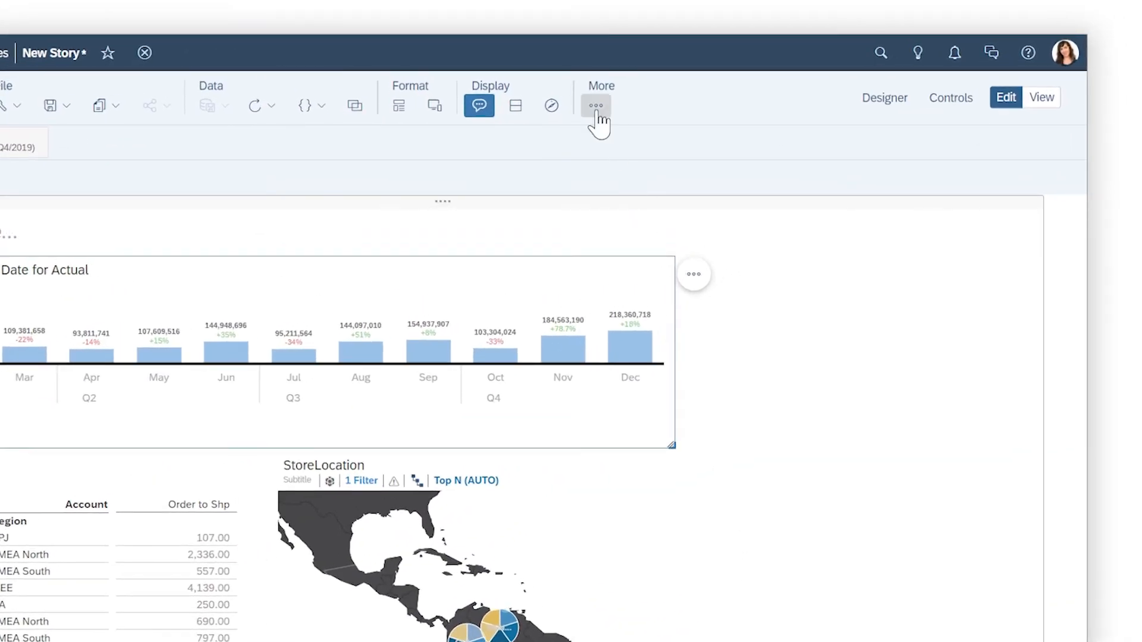
{"action": "left_click", "coordinate": [595, 104]}
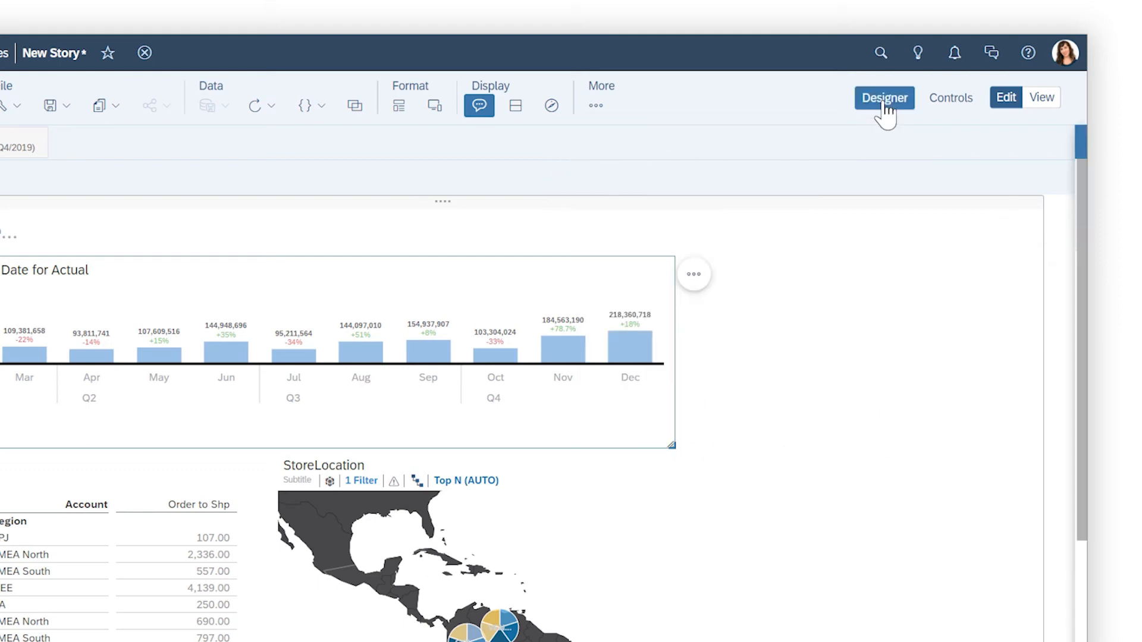
{"action": "left_click", "coordinate": [883, 97]}
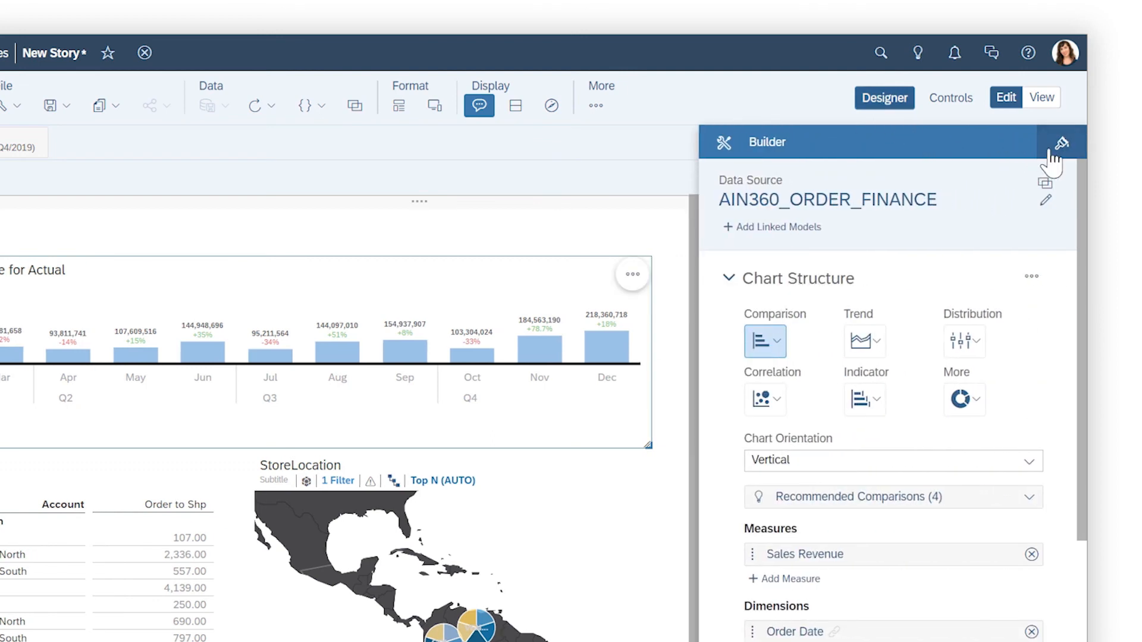
{"action": "left_click", "coordinate": [1060, 142]}
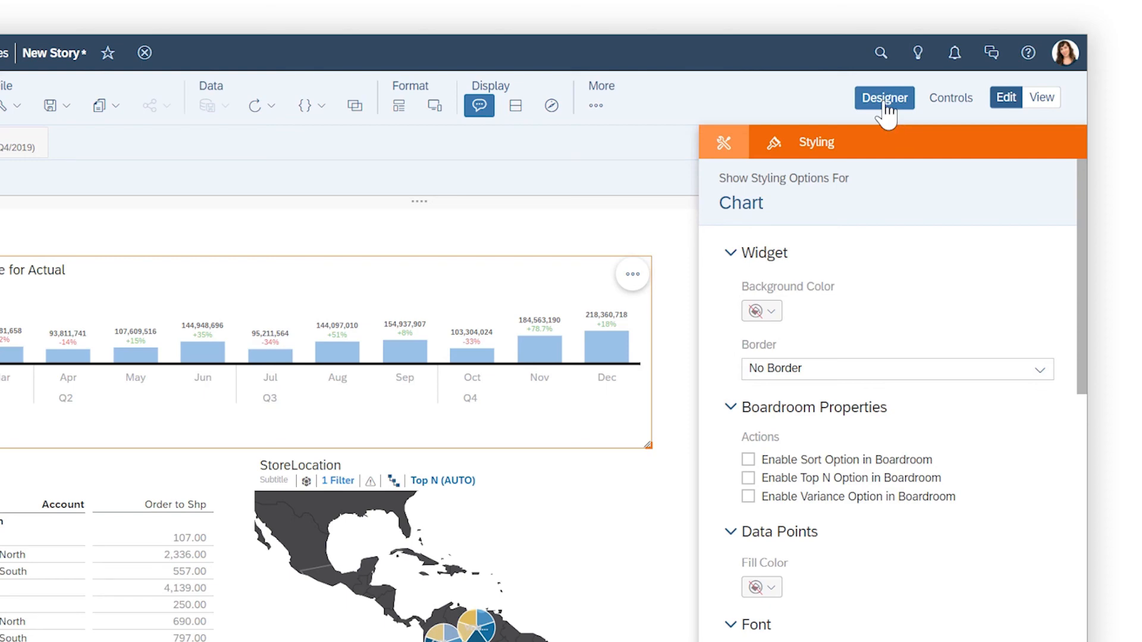
{"action": "left_click", "coordinate": [883, 97]}
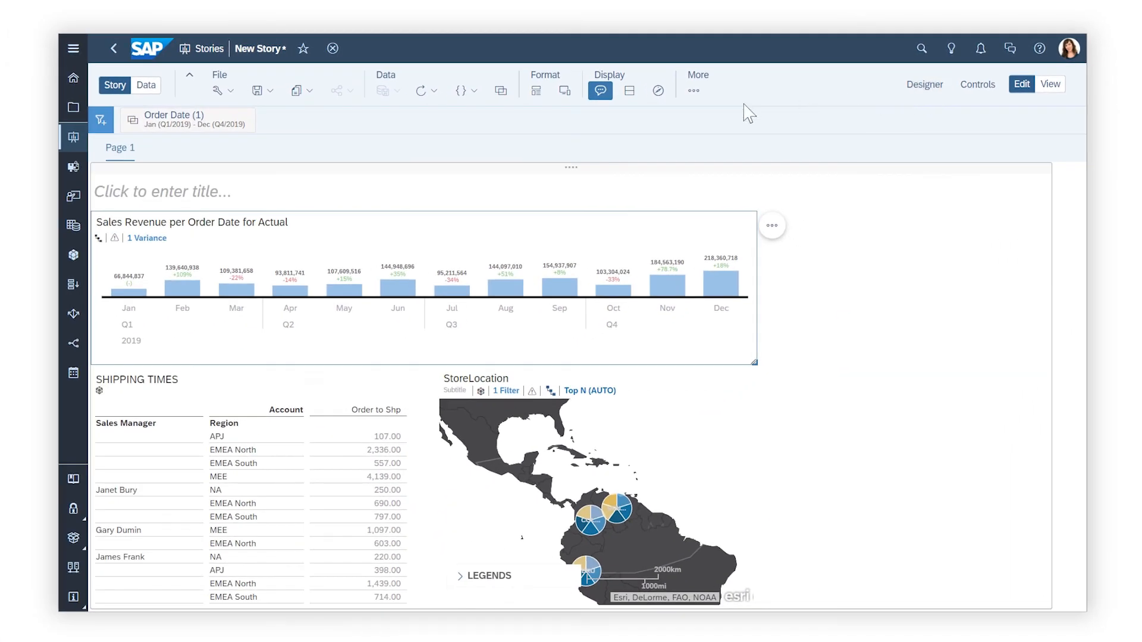
Save the story under the name 'Shipping Overview'
{"action": "left_click", "coordinate": [270, 90]}
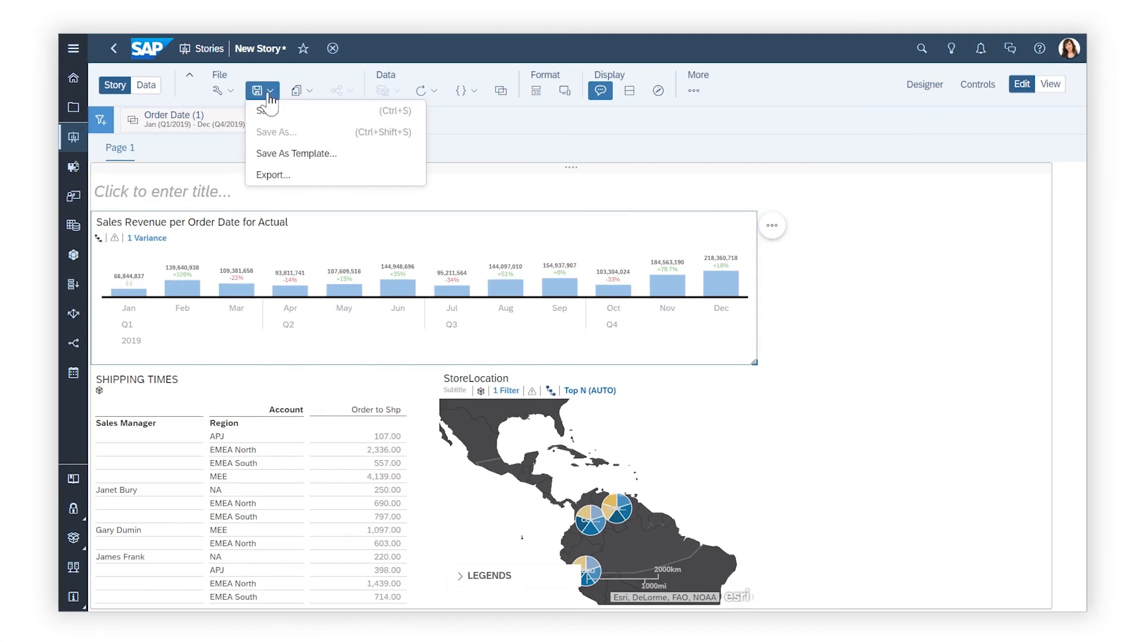
{"action": "left_click", "coordinate": [259, 111]}
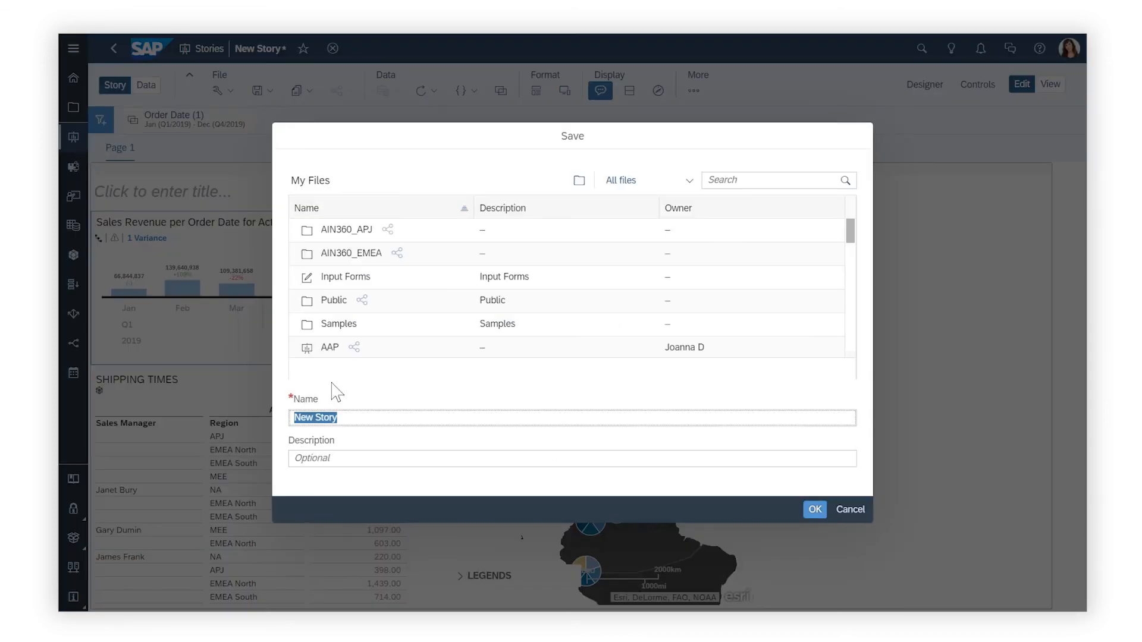
{"action": "type", "text": "Shipping Overview"}
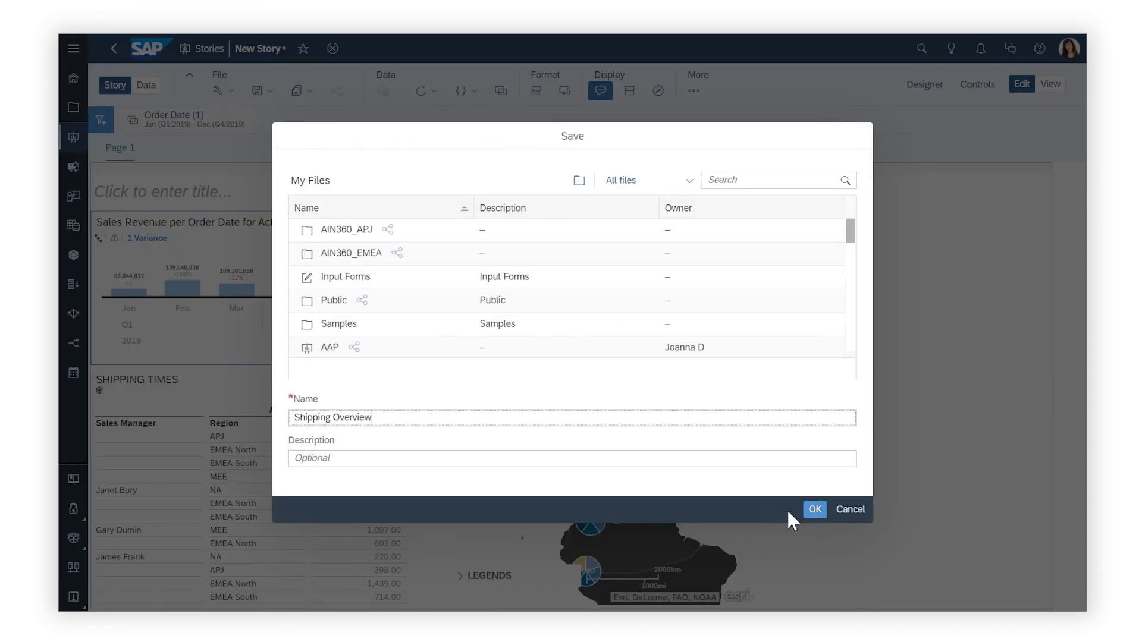
{"action": "left_click", "coordinate": [813, 509]}
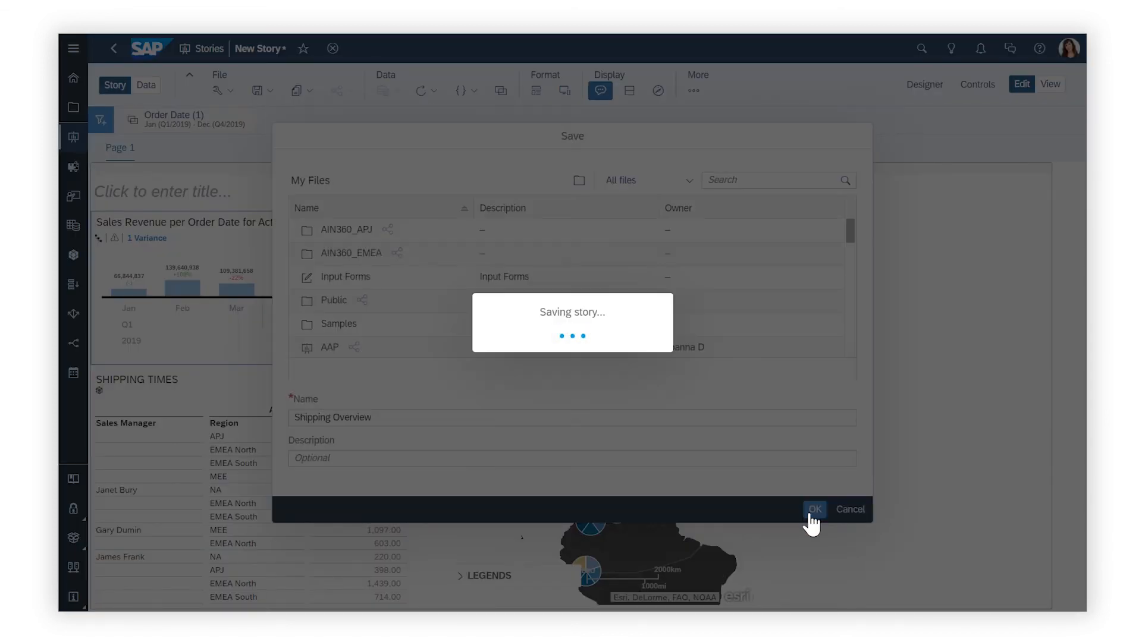
{"action": "left_click", "coordinate": [814, 509]}
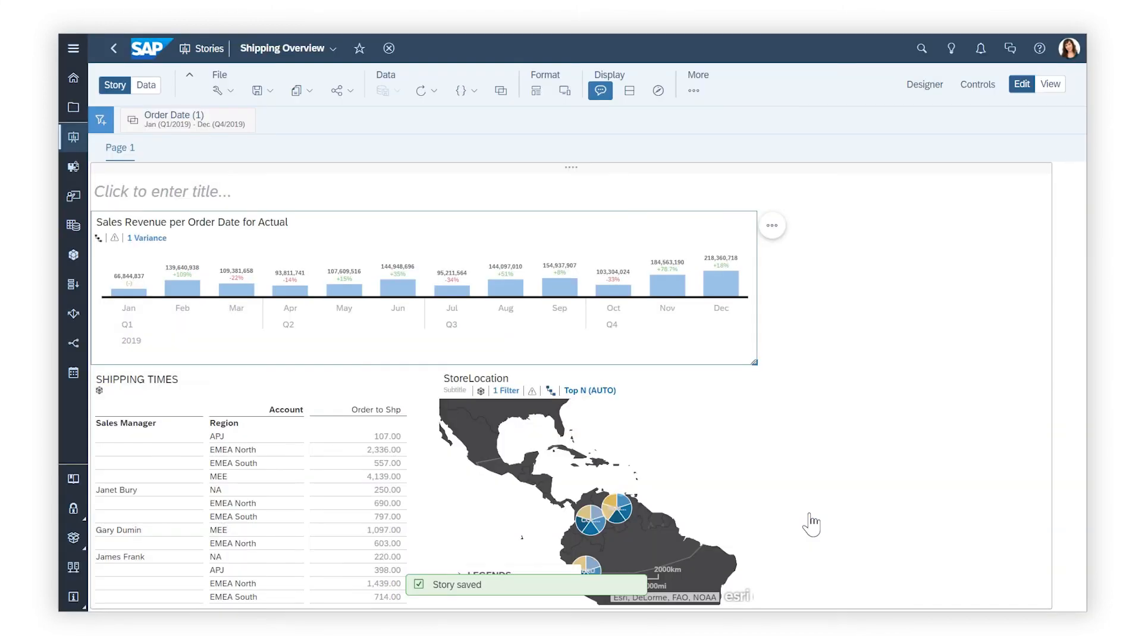